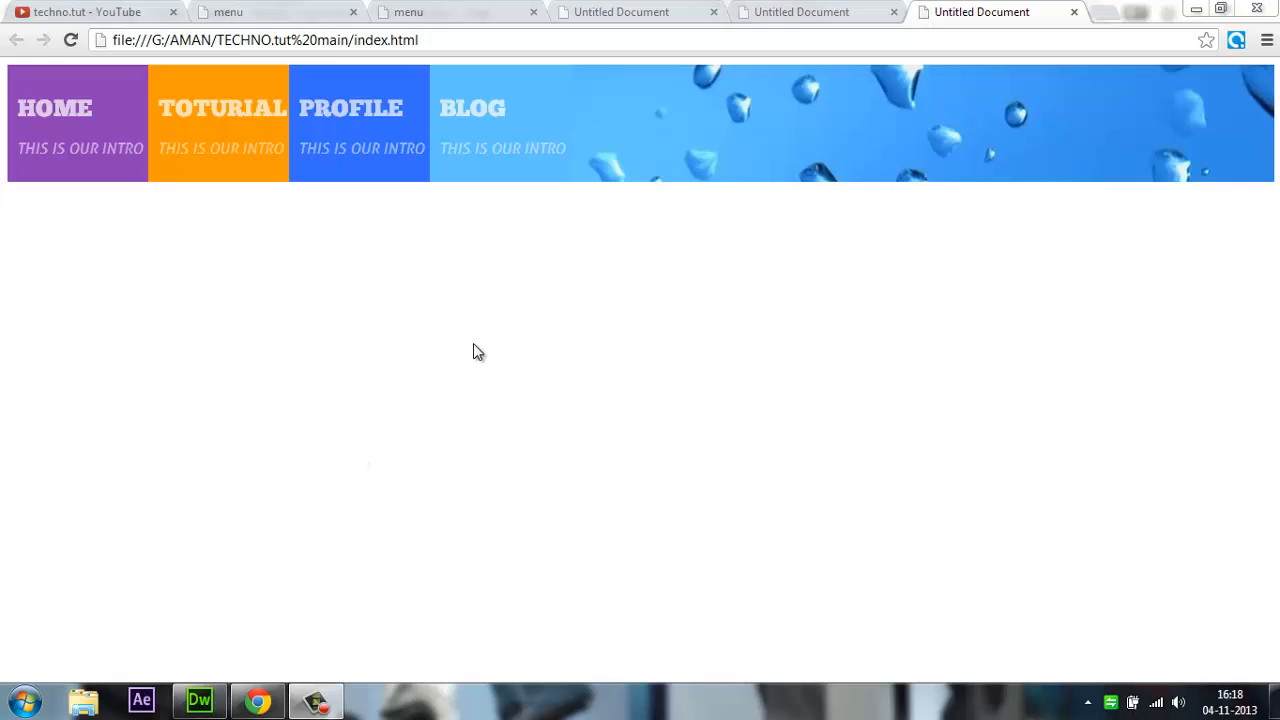
mouse_move(716, 311)
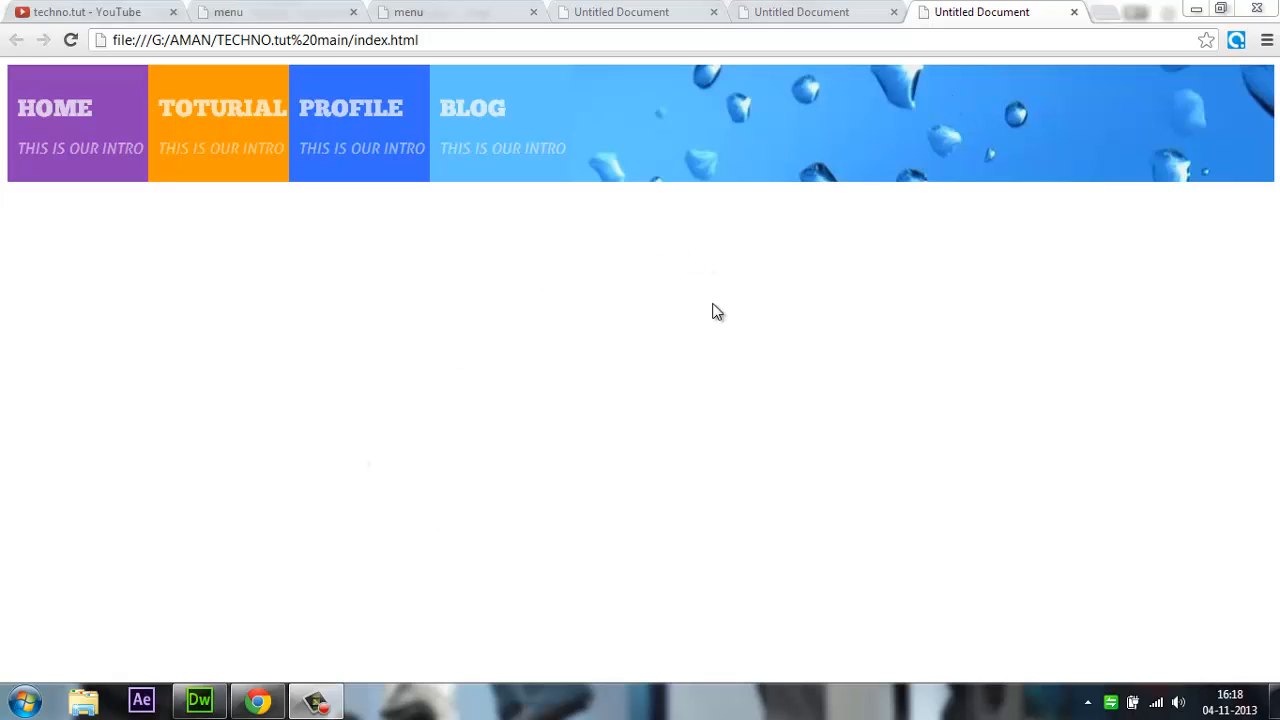
mouse_move(613, 18)
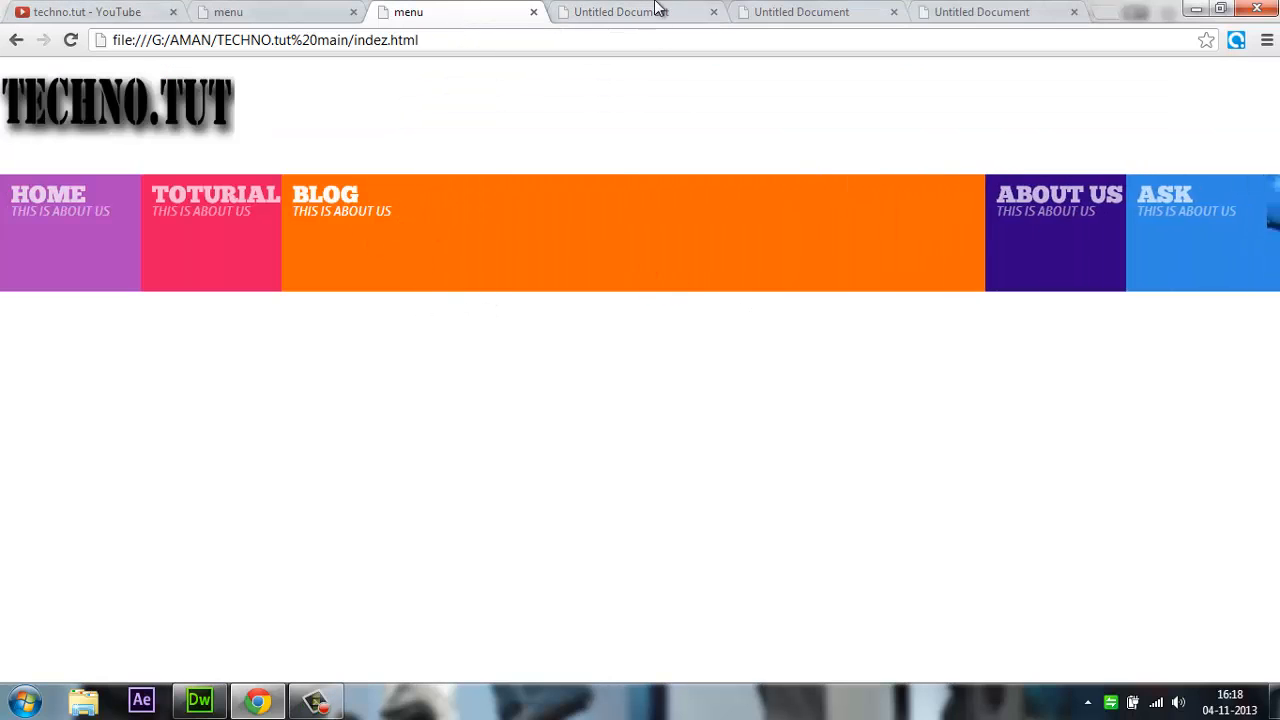
- Add a .menu:hover rule in style.css, settling on 900px width after trying 916, 910 and 905
left_click(620, 11)
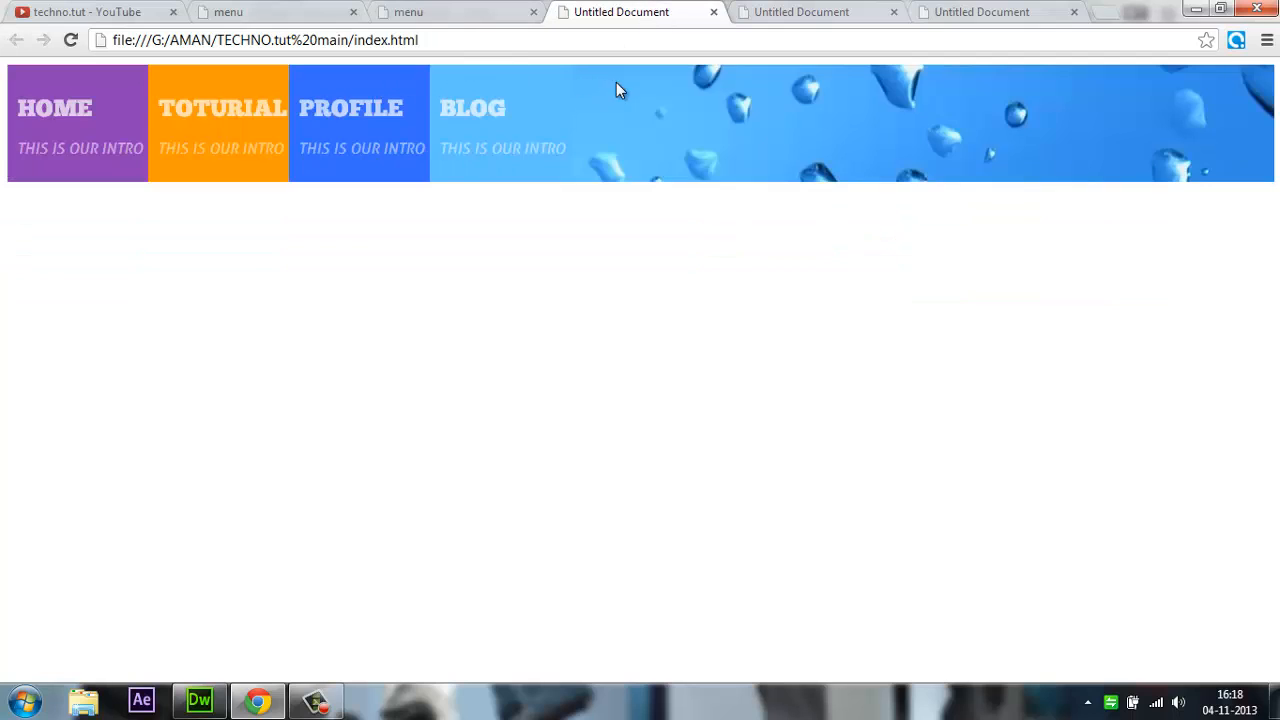
mouse_move(16, 112)
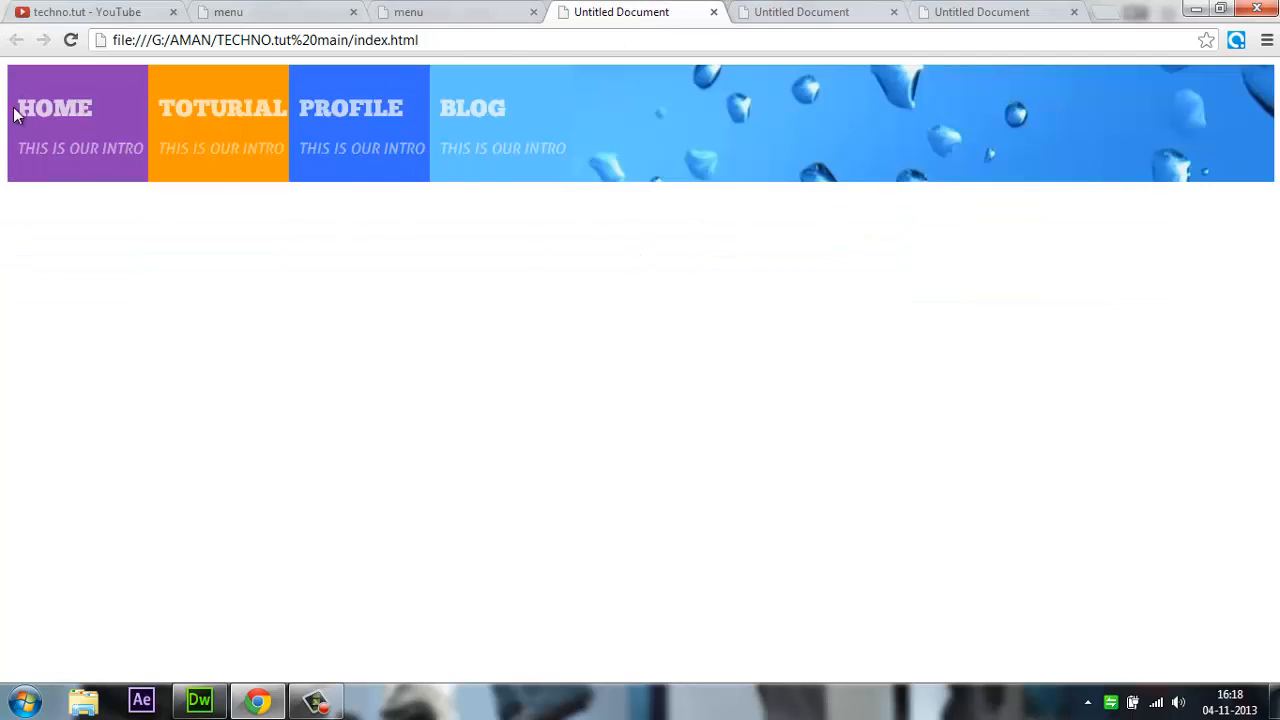
mouse_move(683, 122)
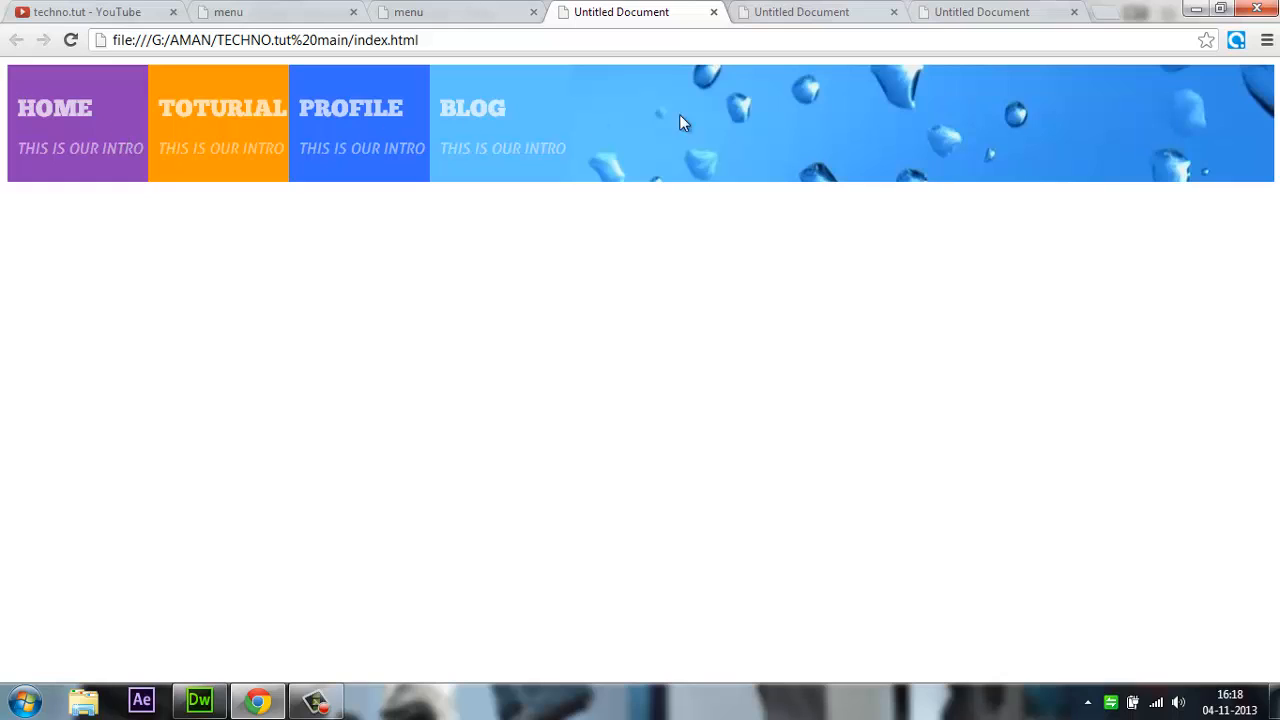
mouse_move(915, 8)
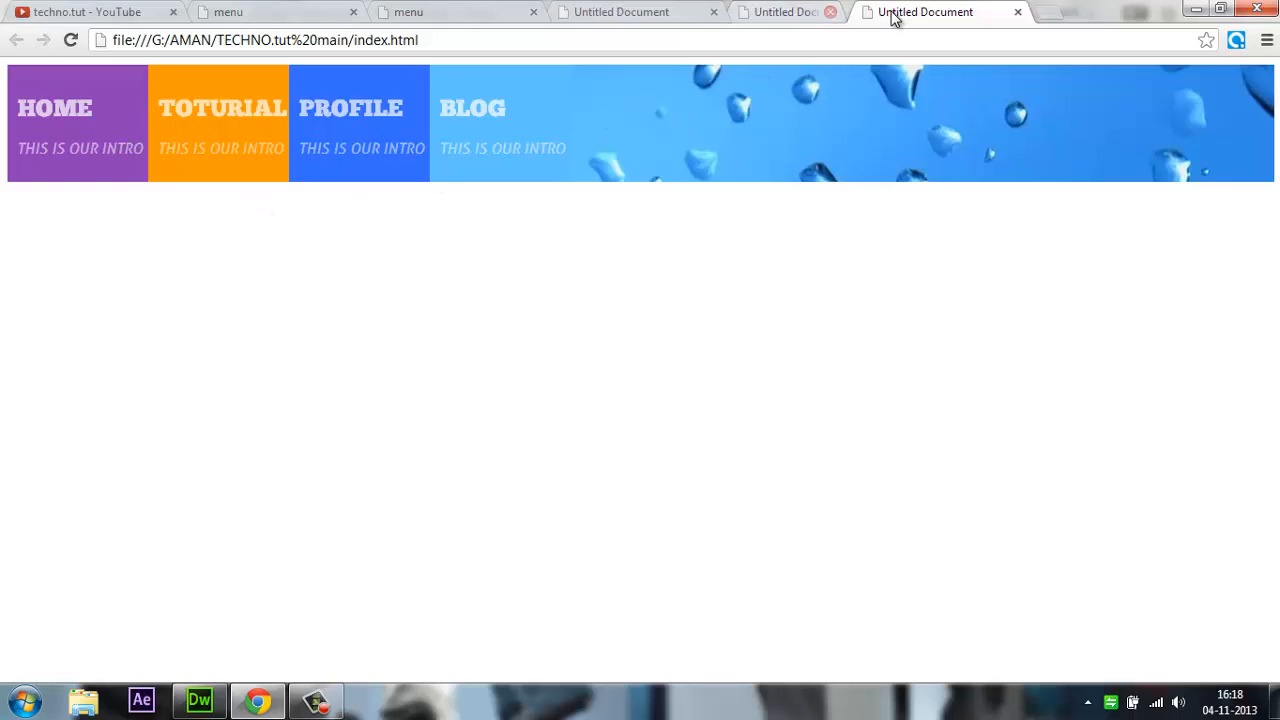
left_click(198, 699)
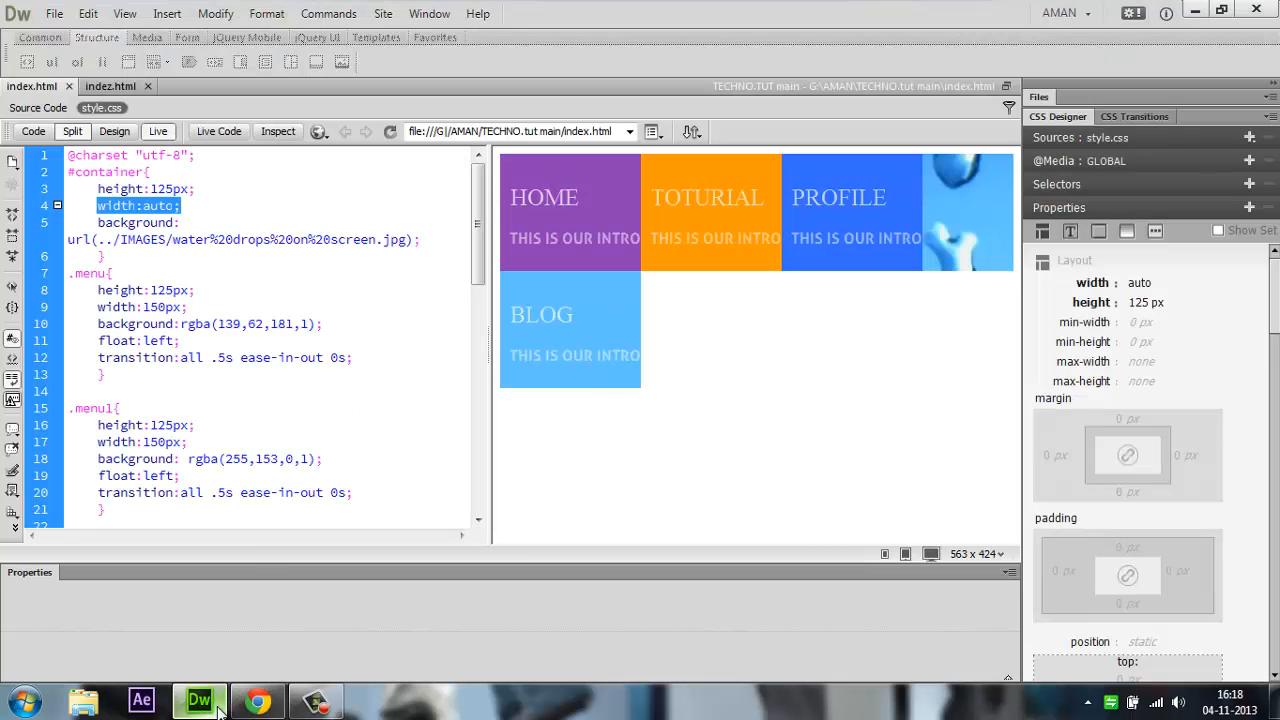
scroll("down", 3)
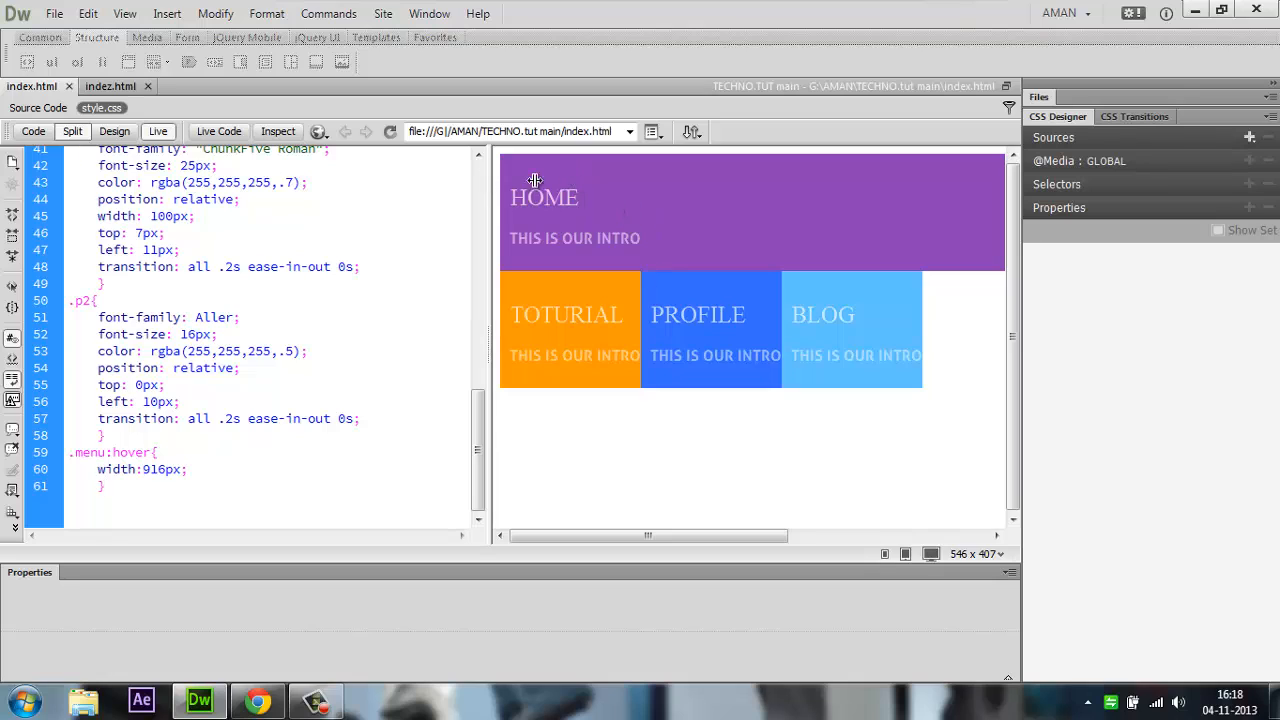
mouse_move(670, 222)
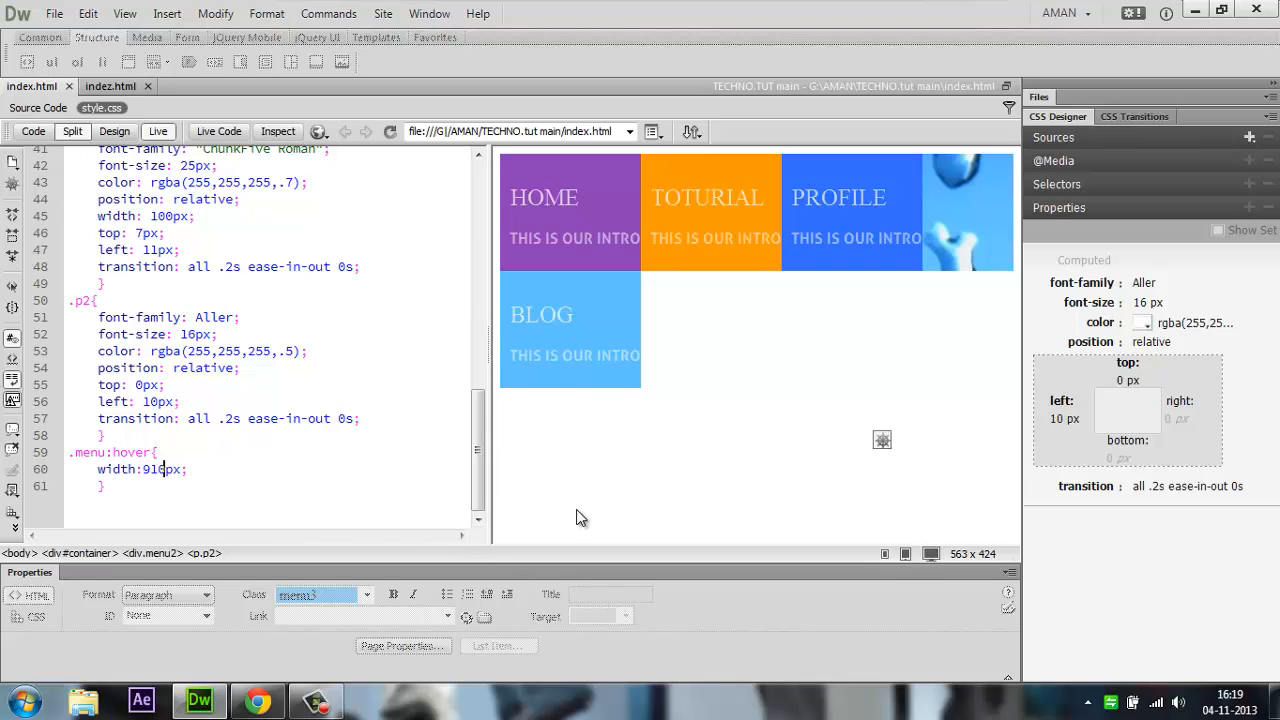
left_click(257, 700)
type("5")
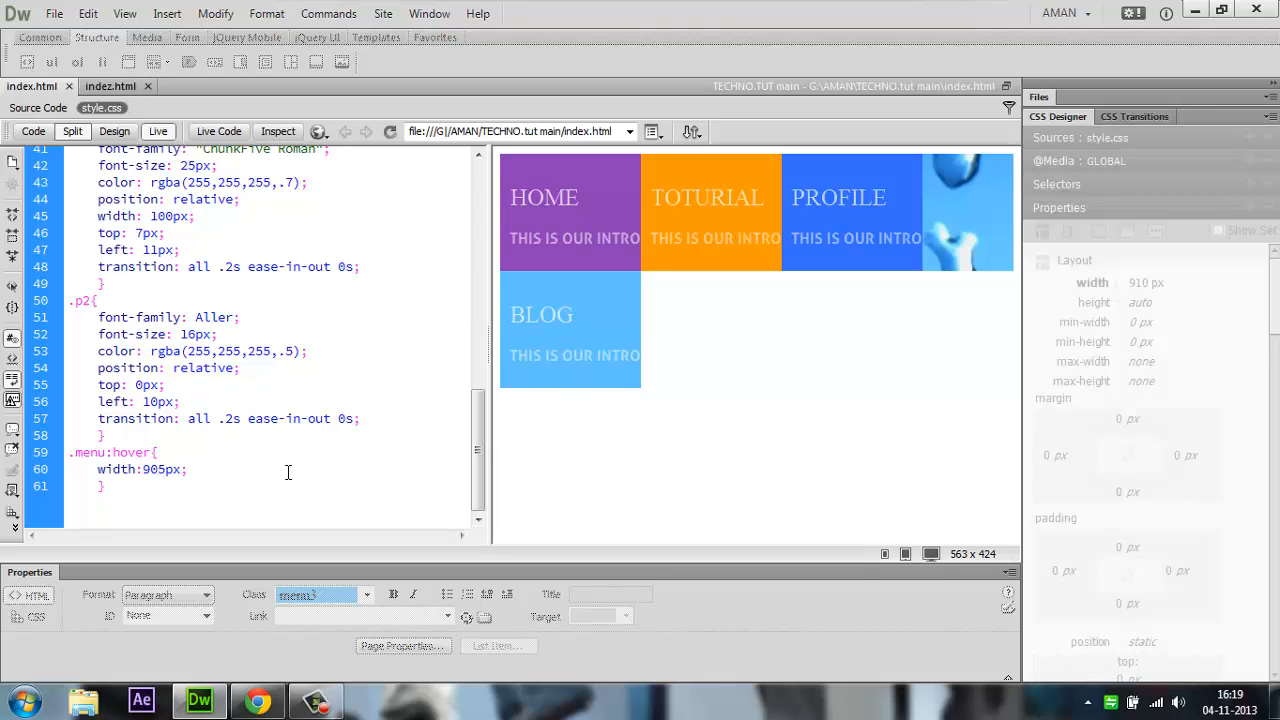
left_click(257, 699)
type("0")
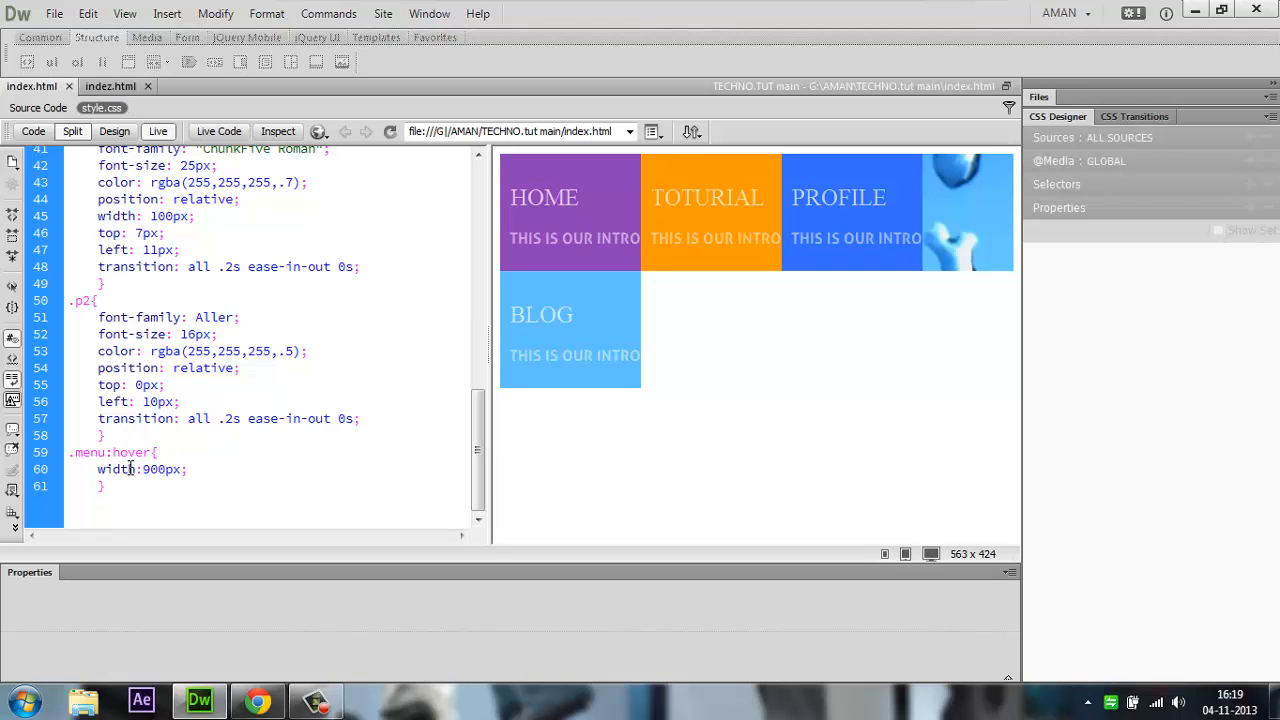
left_click(257, 699)
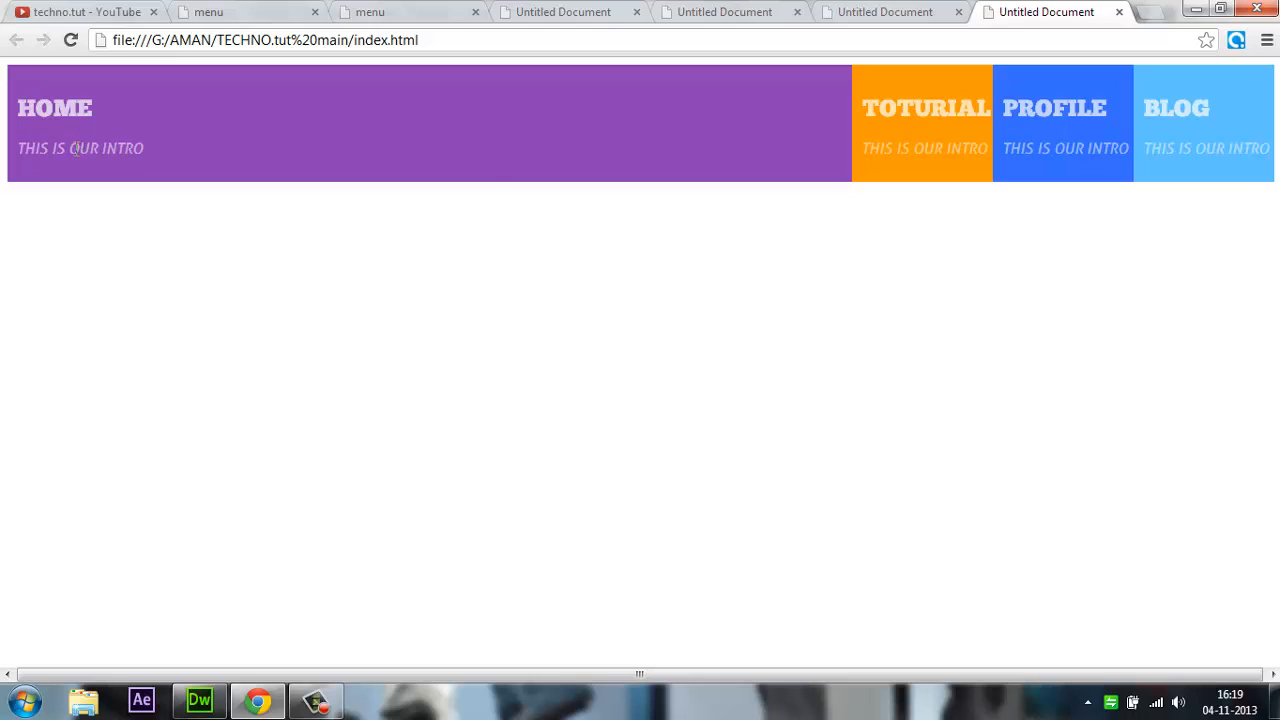
mouse_move(475, 190)
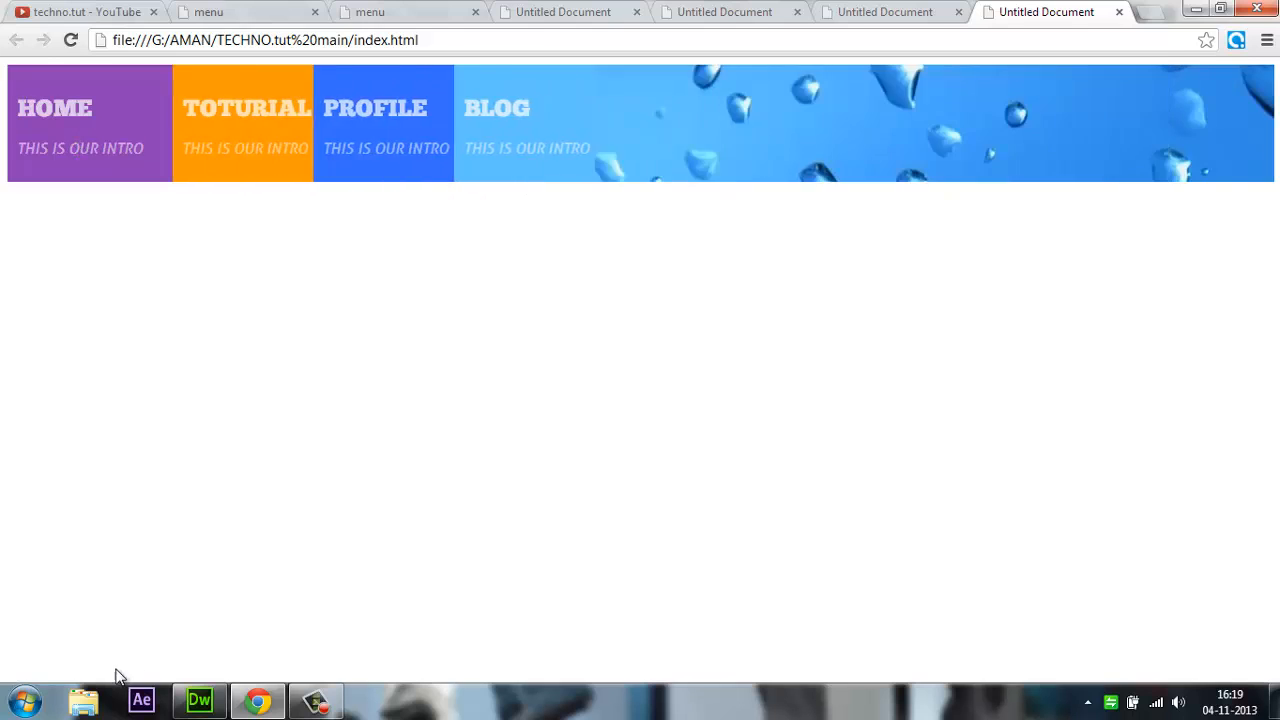
- Hover the reloaded Home tile in Chrome to check the widening, then return to the stylesheet
left_click(198, 699)
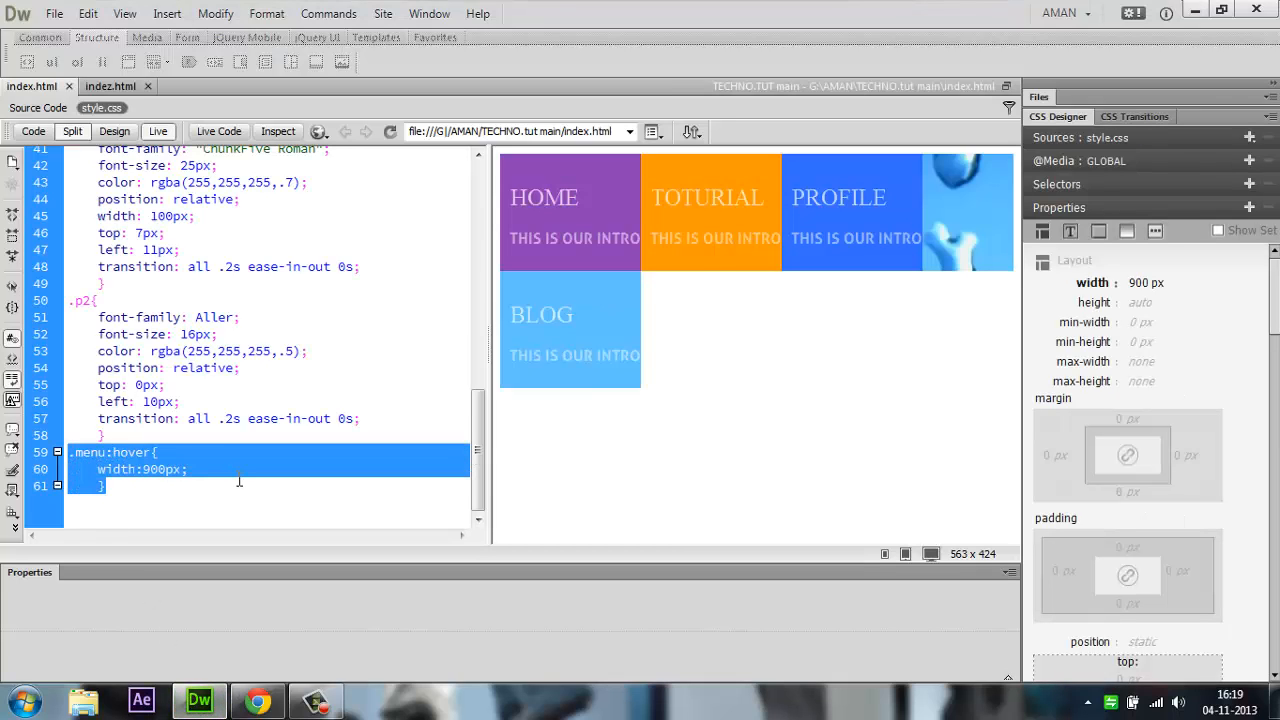
- Duplicate the .menu:hover rule as .menu1:hover, .menu2:hover and .menu3:hover with 900px width
left_click(240, 485)
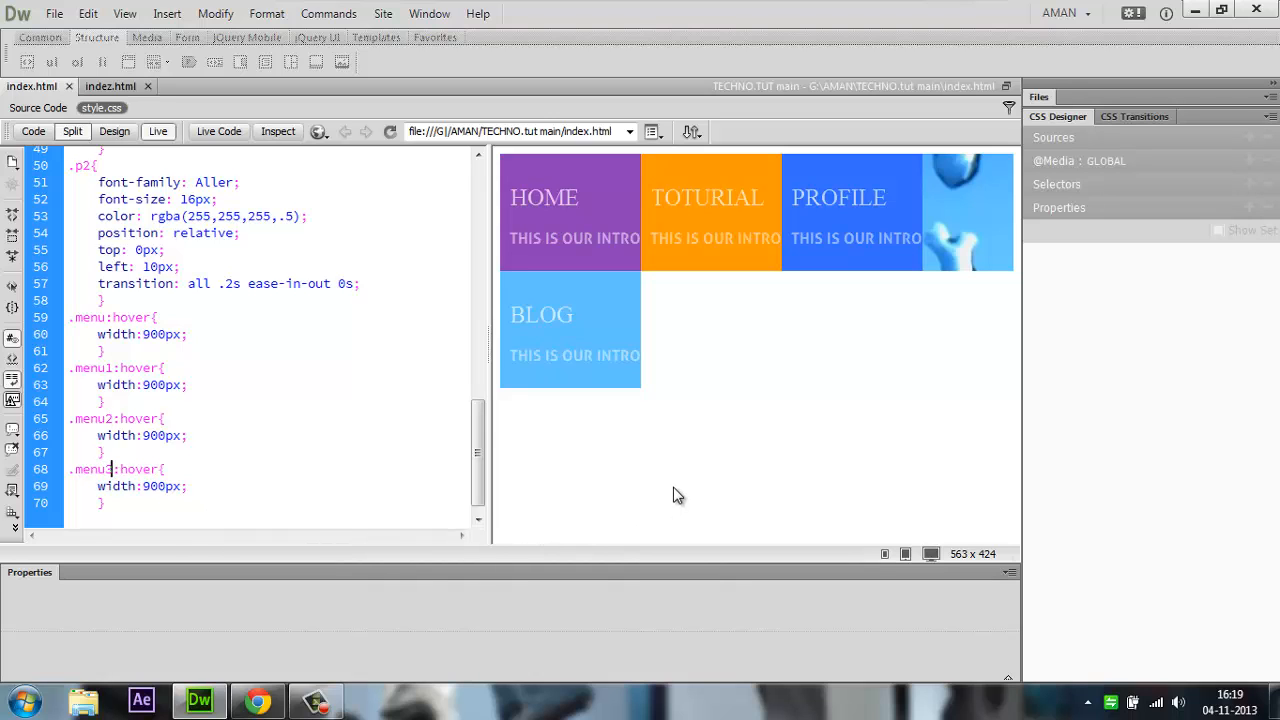
left_click(258, 700)
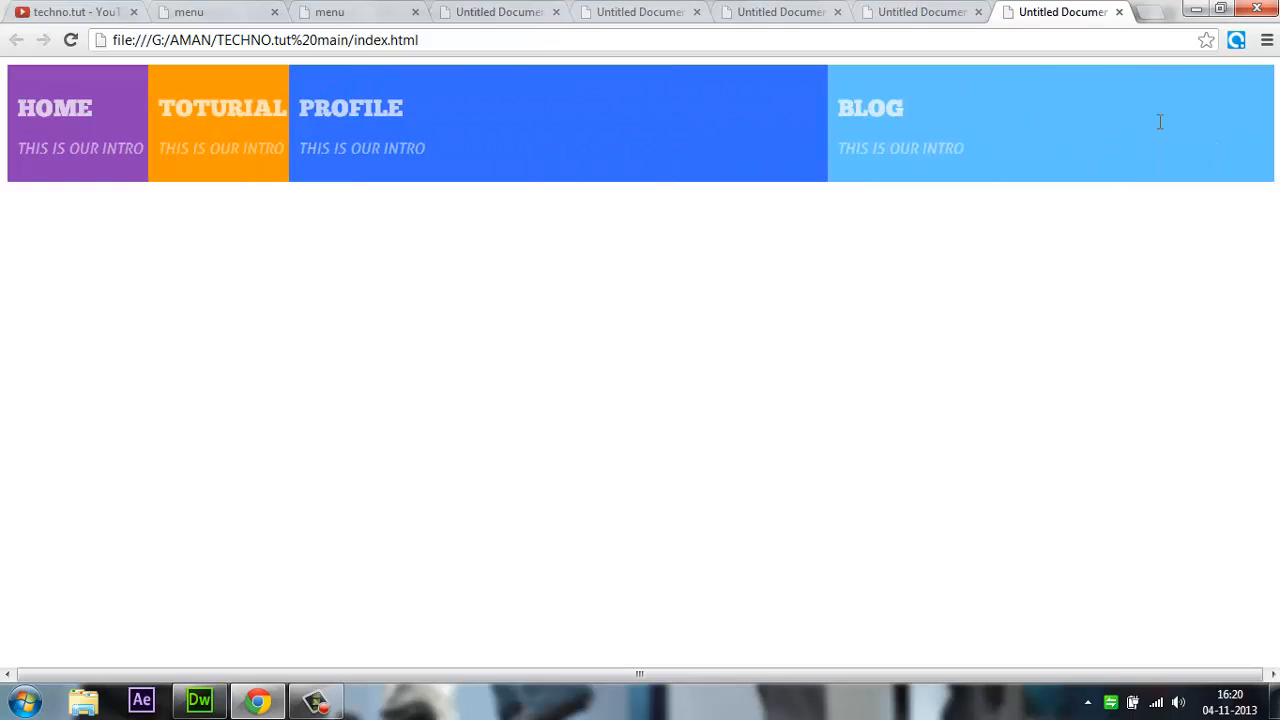
mouse_move(203, 143)
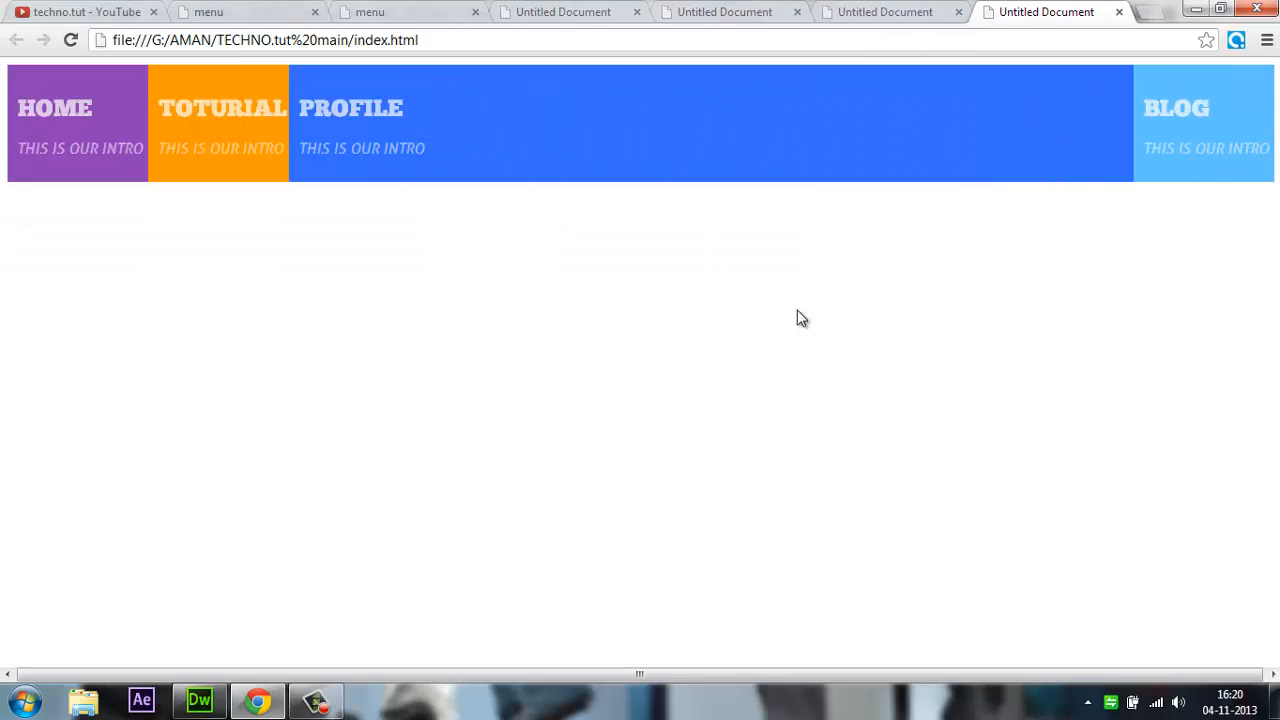
- Reload the page in Chrome and hover each tile to check the width transition
left_click(199, 699)
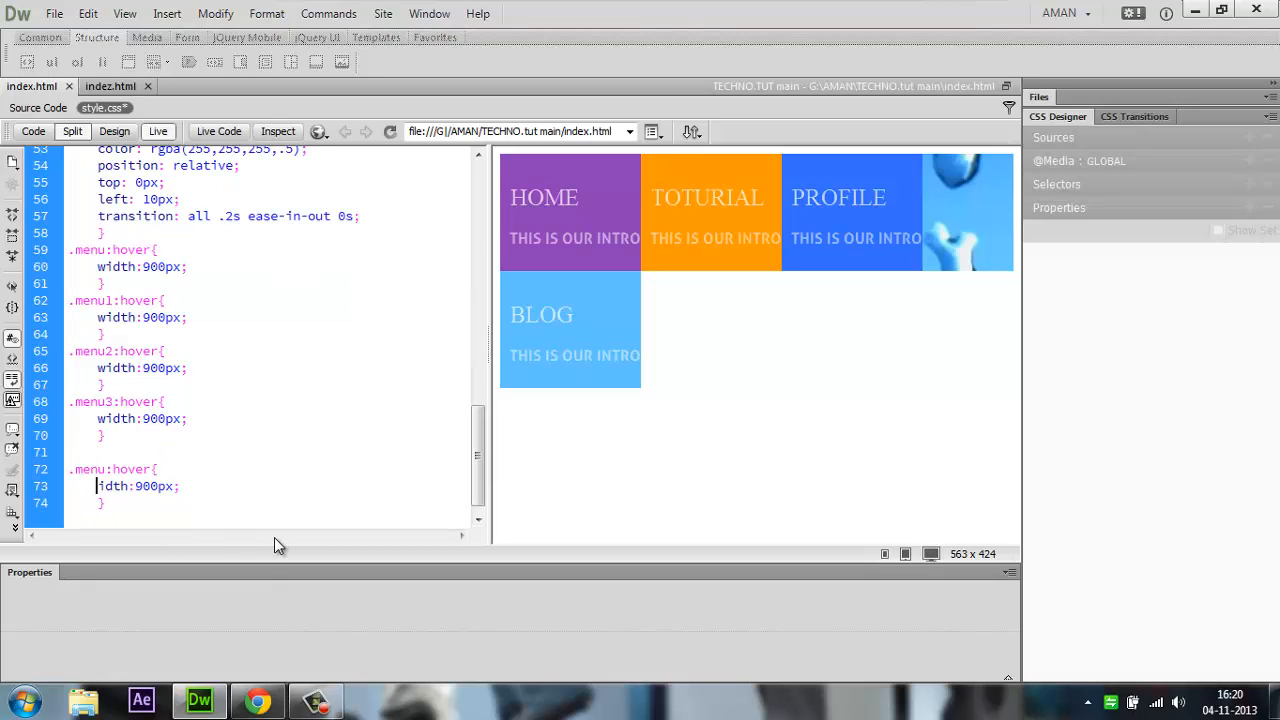
- Add .menu:hover .p1 and .menu:hover .p2 rules with color rgba(255,255,255,1)
type("c")
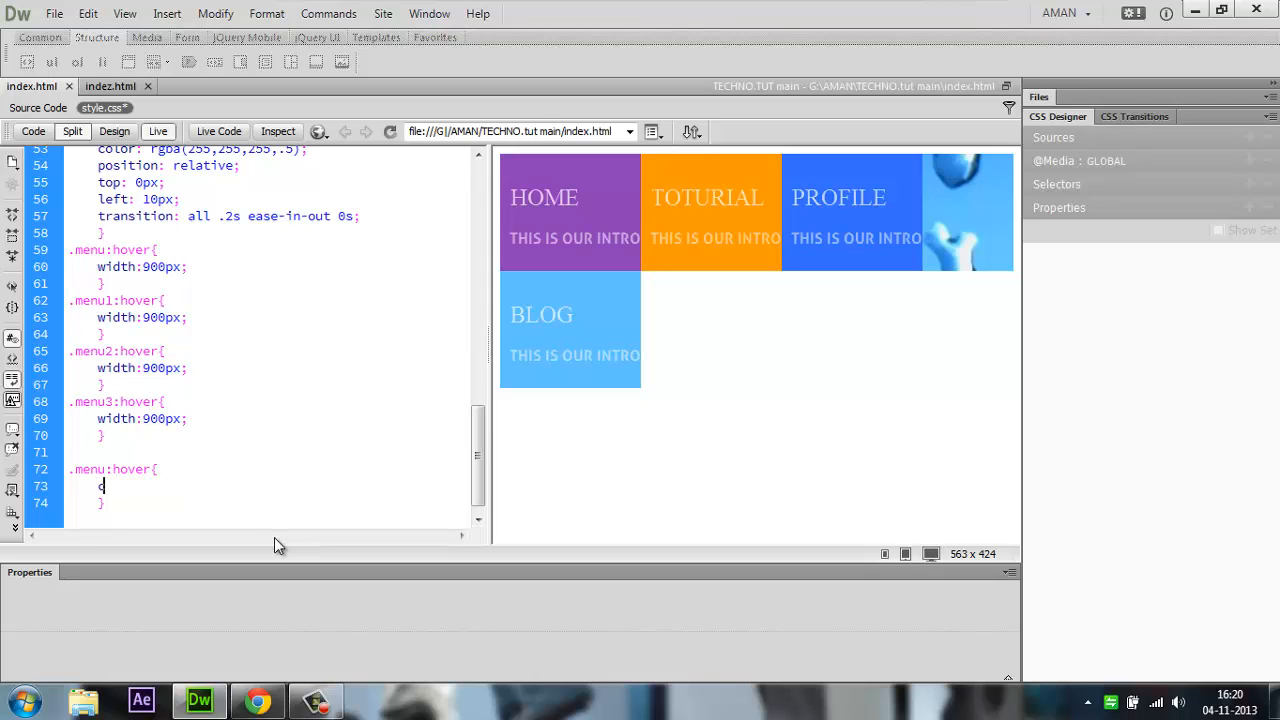
type("color:")
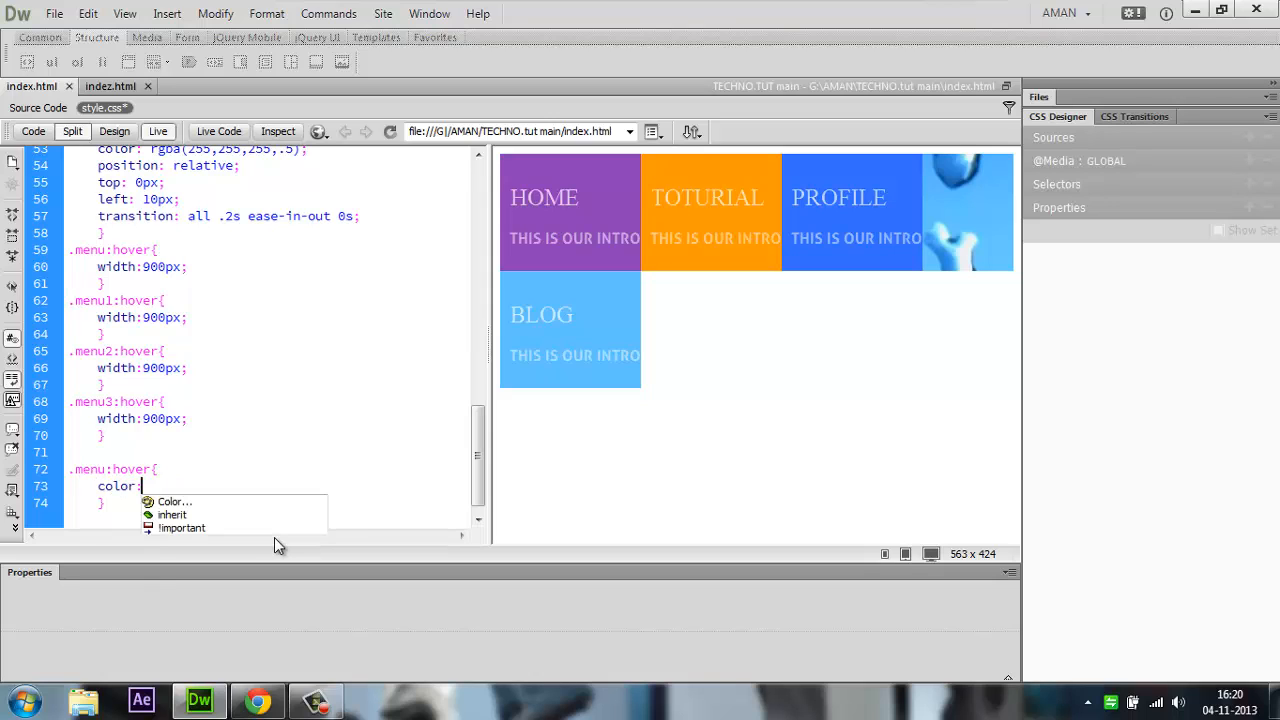
left_click(174, 501)
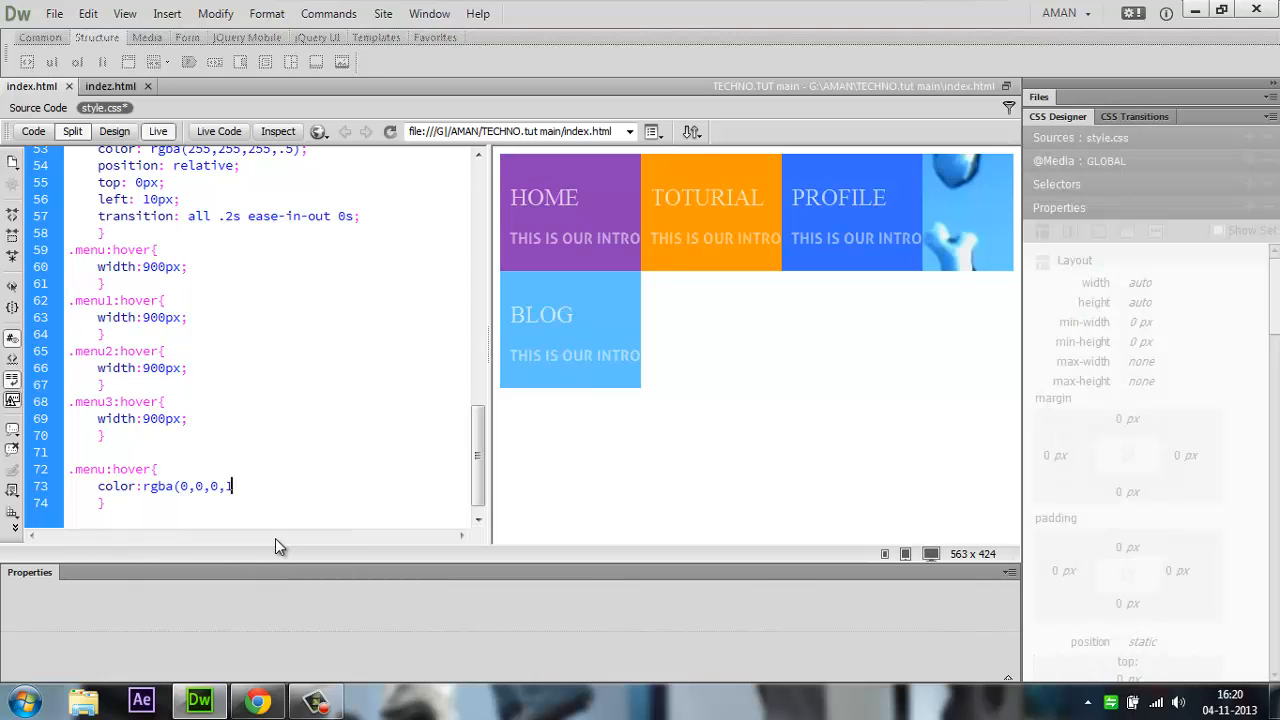
key("BackSpace")
type(" .p")
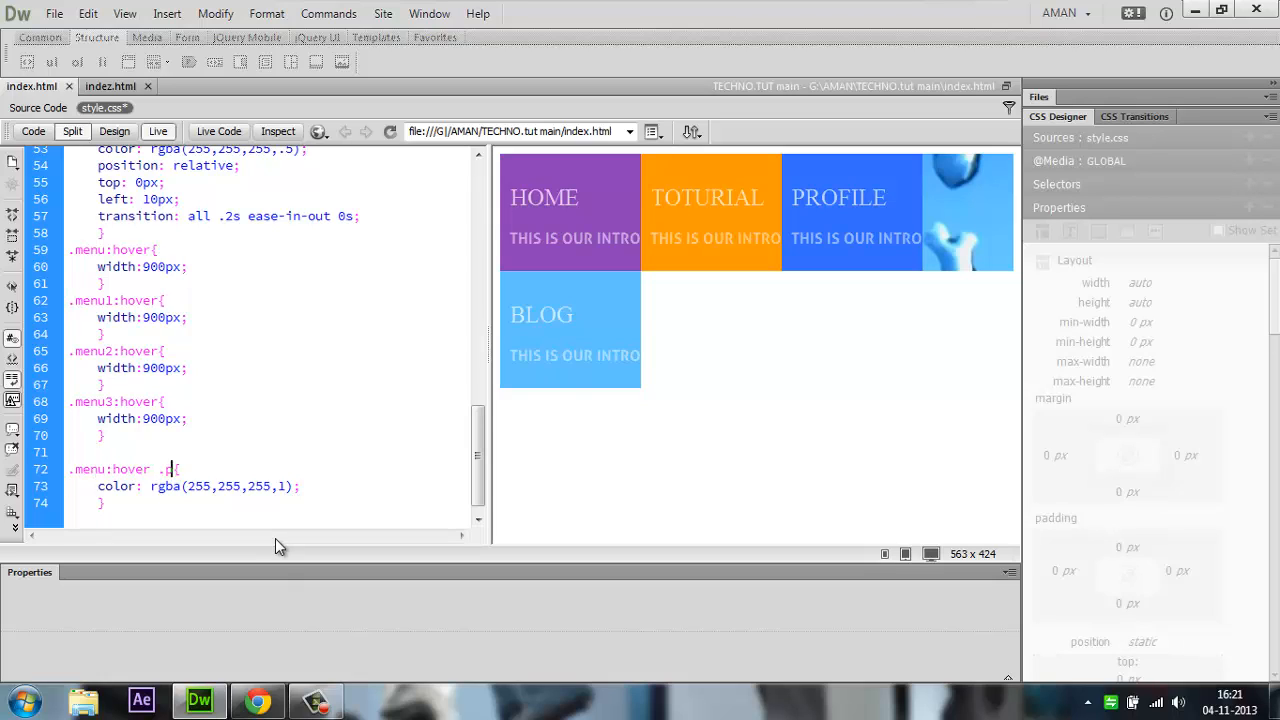
type("1")
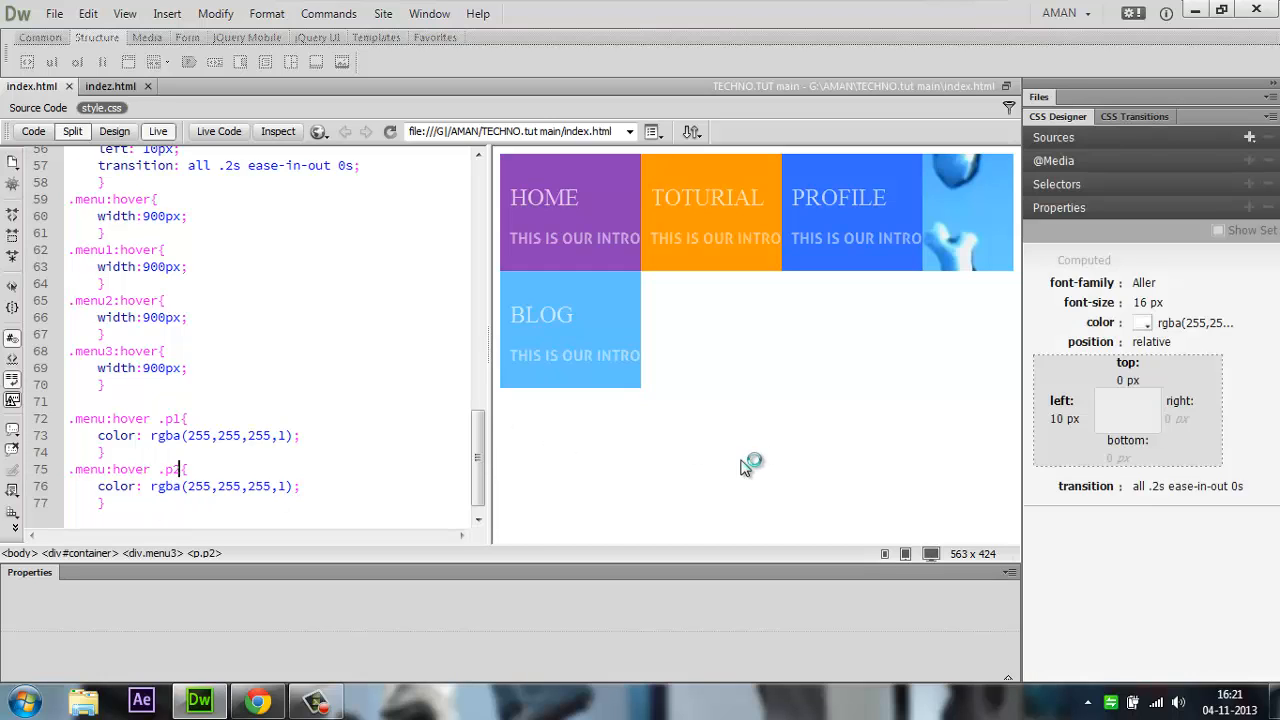
left_click(257, 699)
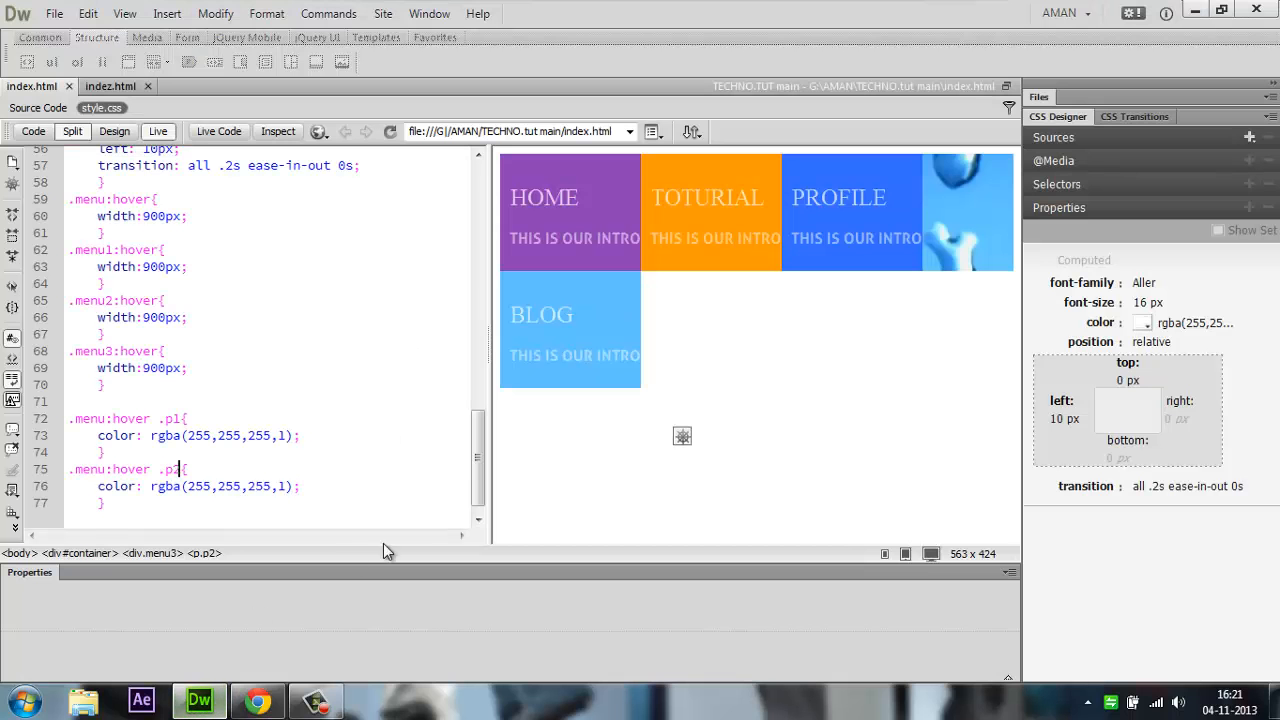
scroll("up", 3)
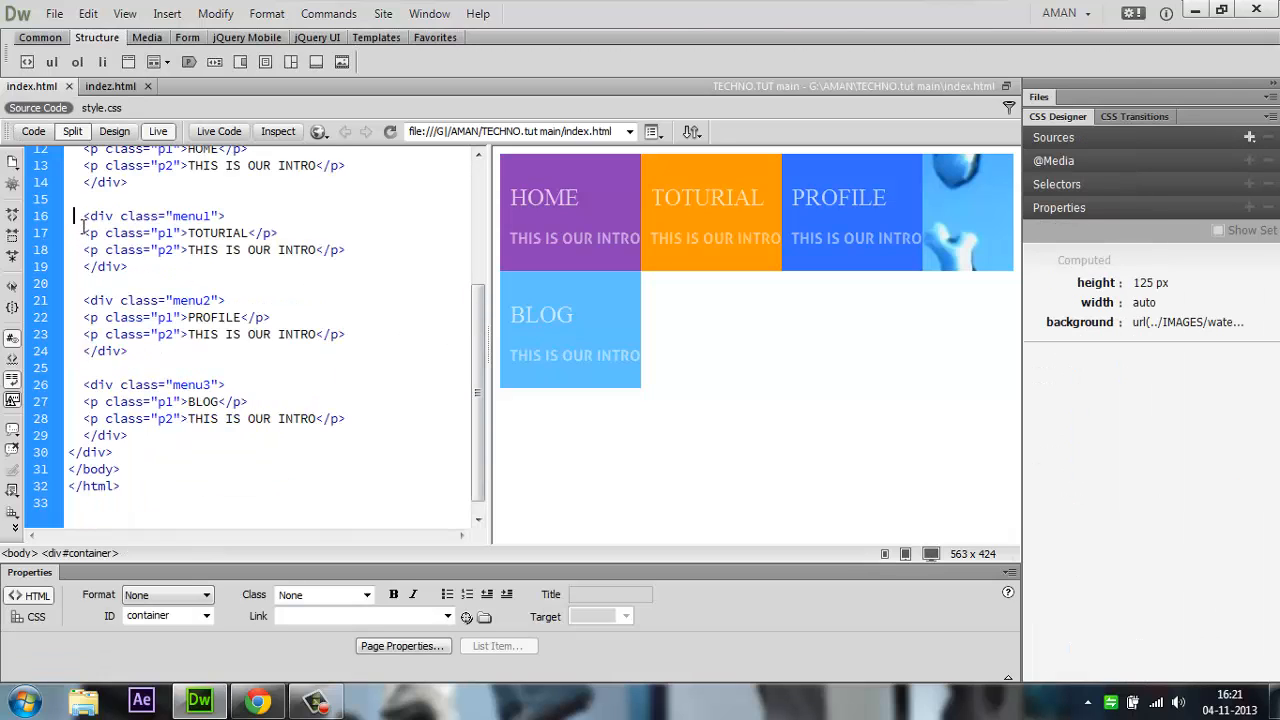
- Wrap the HOME menu div on line 11 in <a href="#"> and </a>
scroll("up", 3)
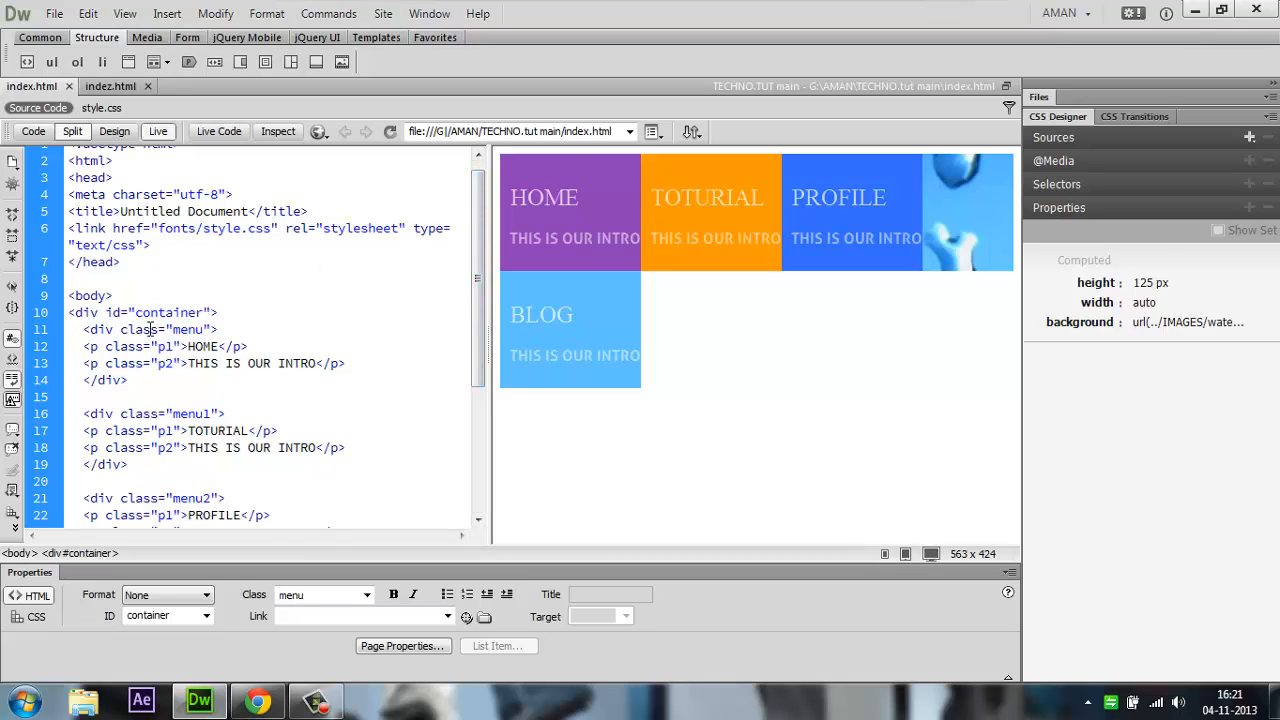
left_click(72, 312)
type("<a href=\"#")
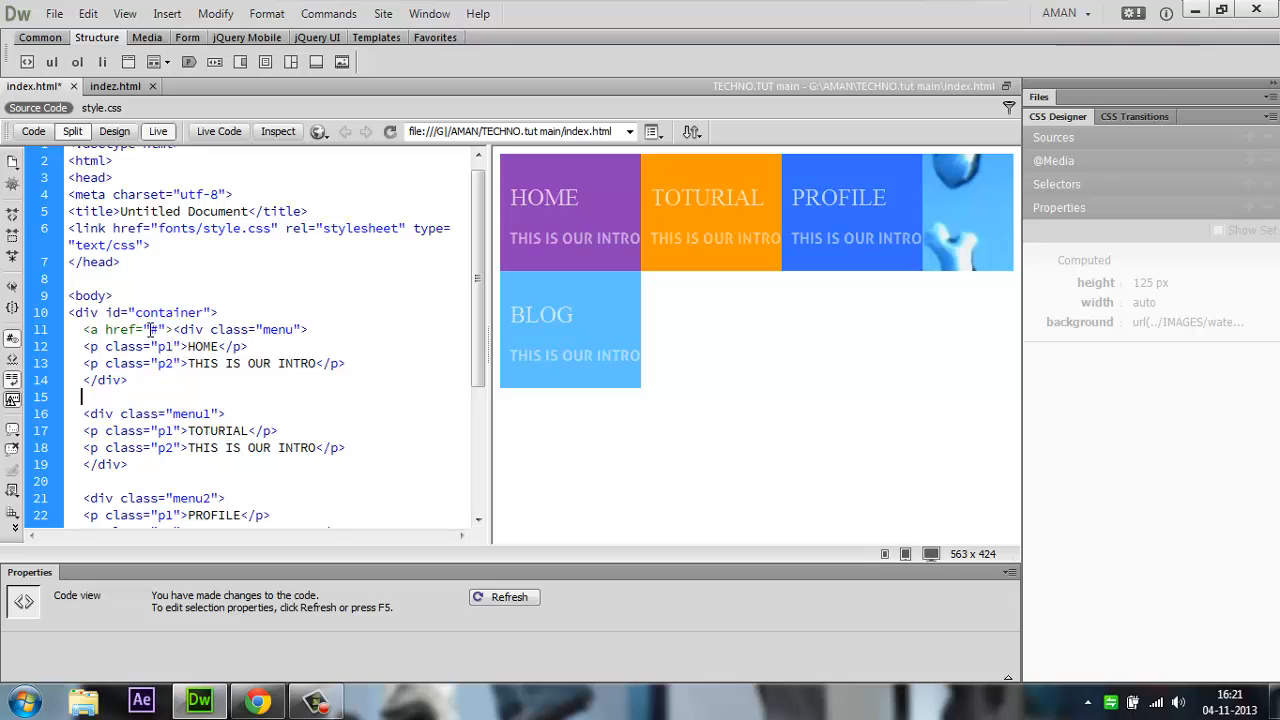
type("</a>")
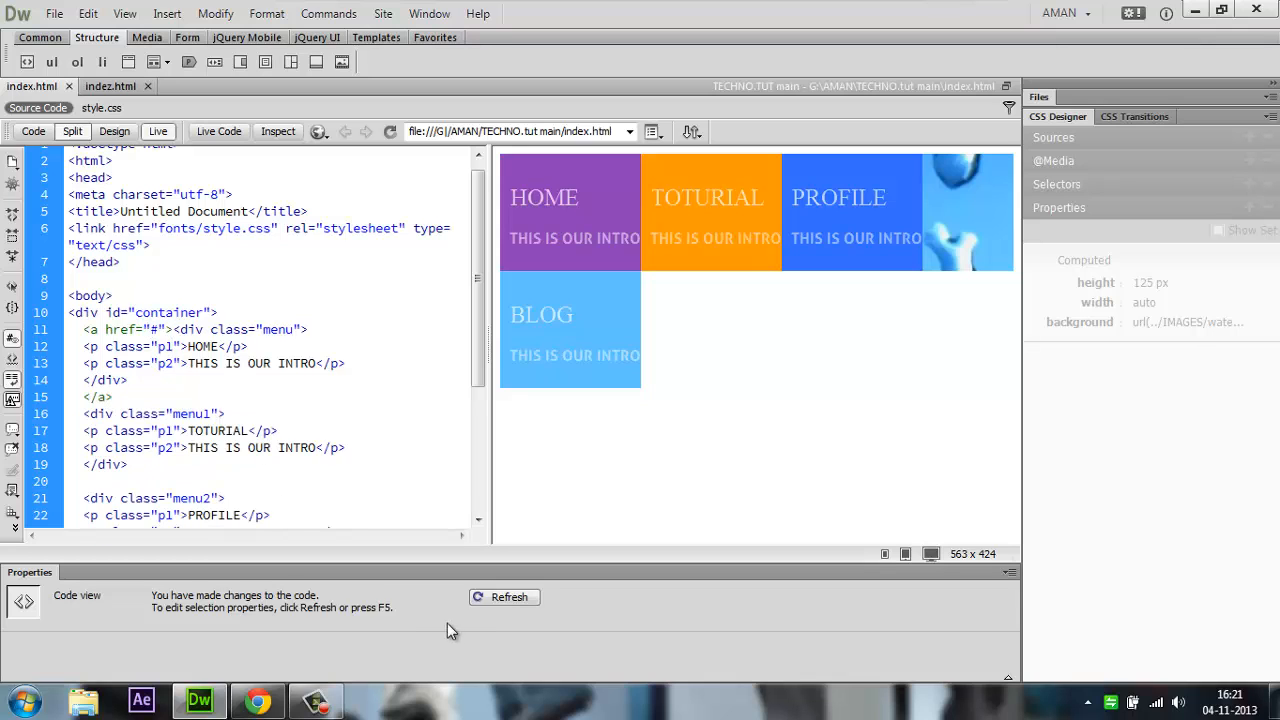
left_click(257, 700)
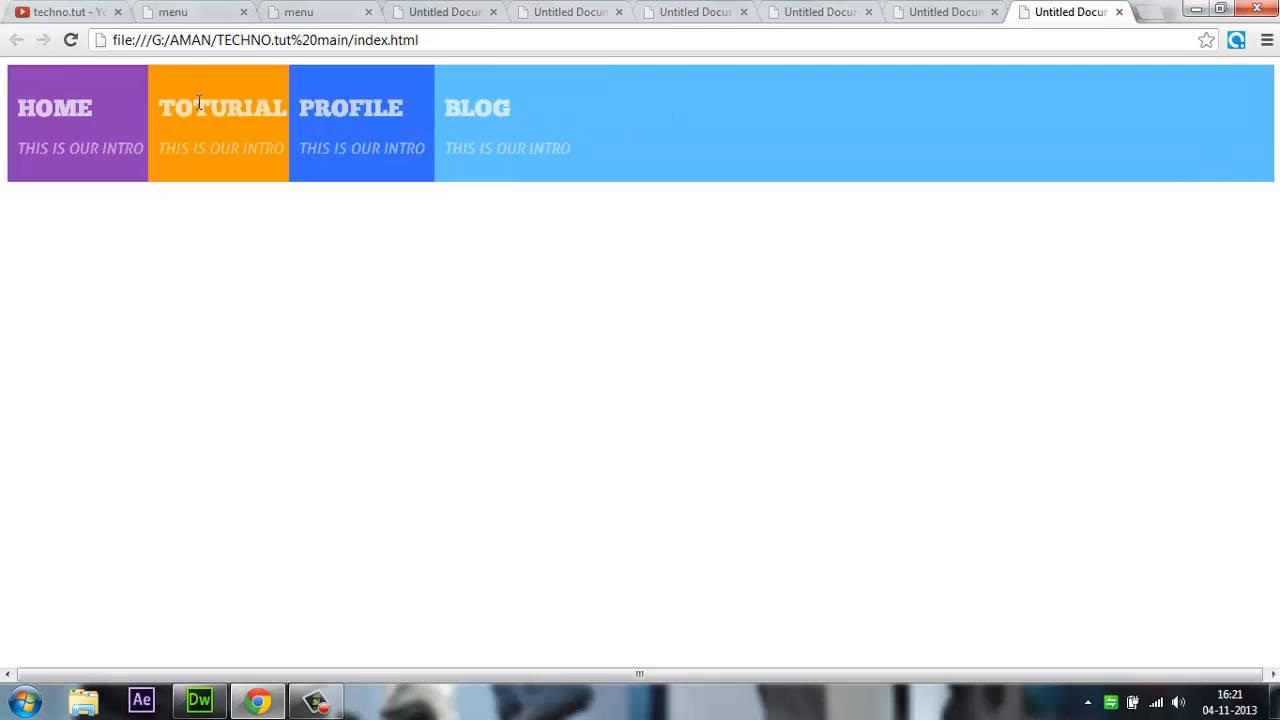
- Click the Home tile in Chrome to confirm '#' appears in the address
left_click(54, 108)
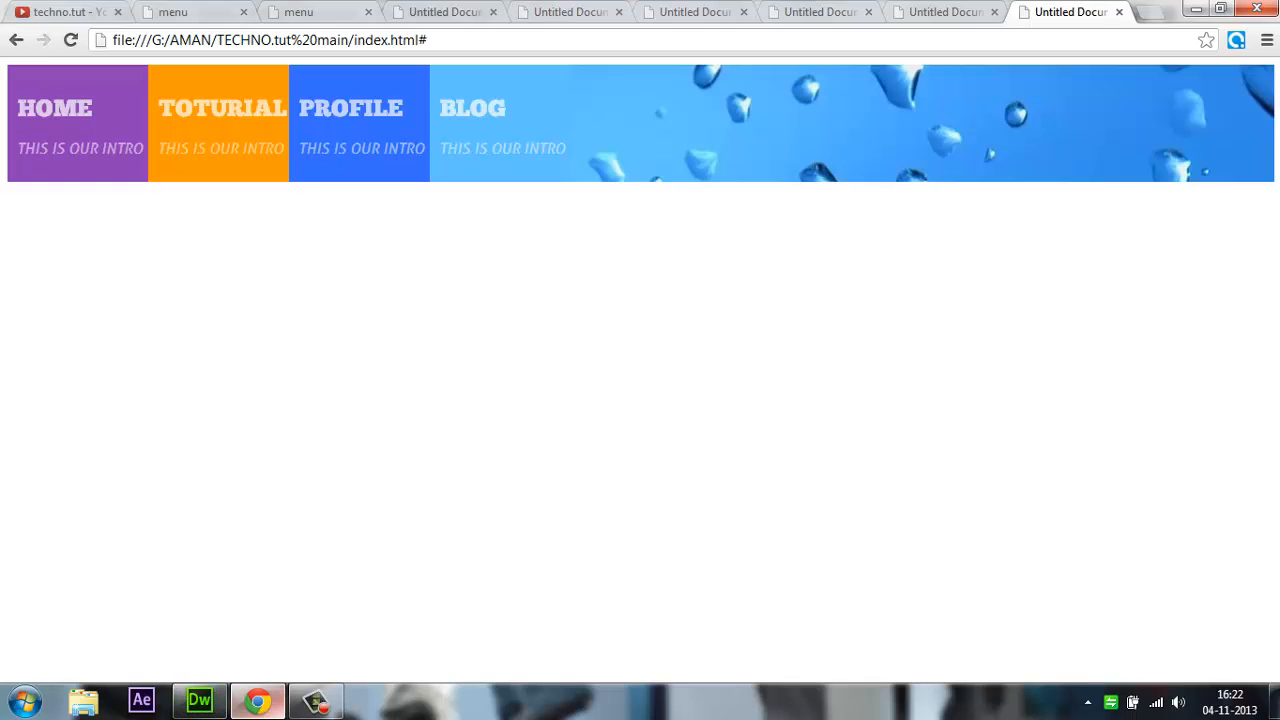
left_click(198, 699)
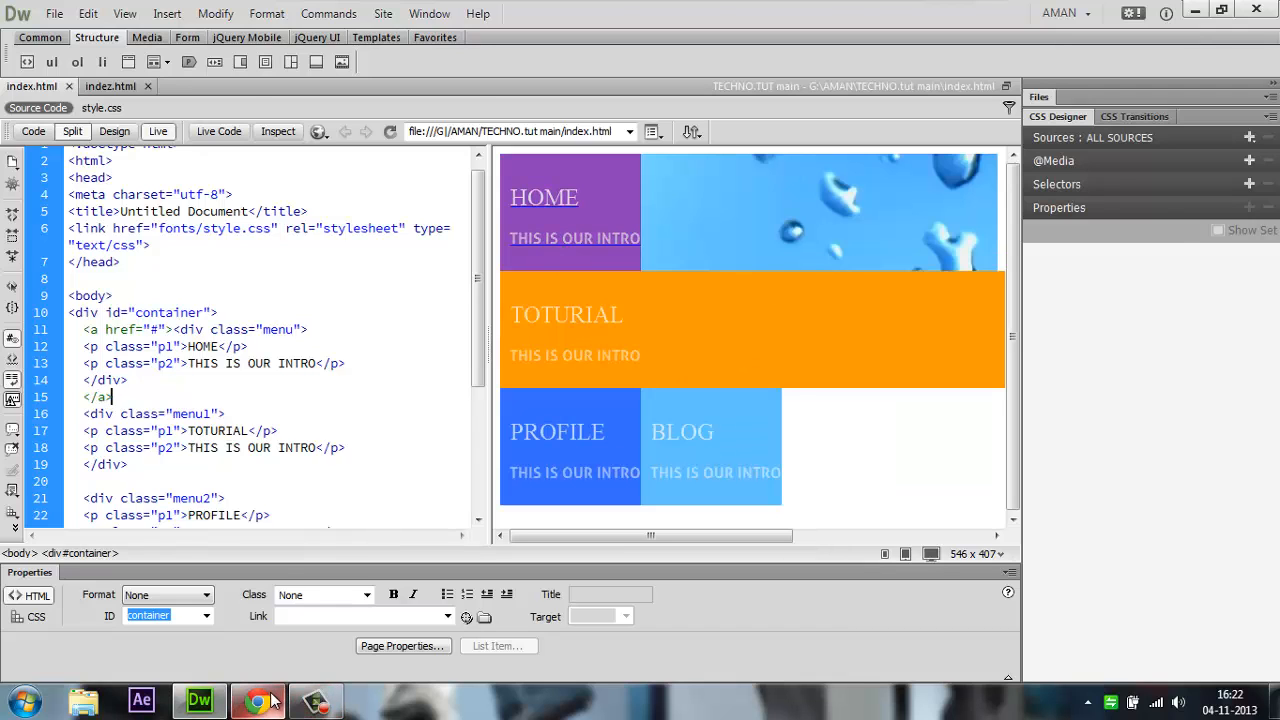
left_click(258, 700)
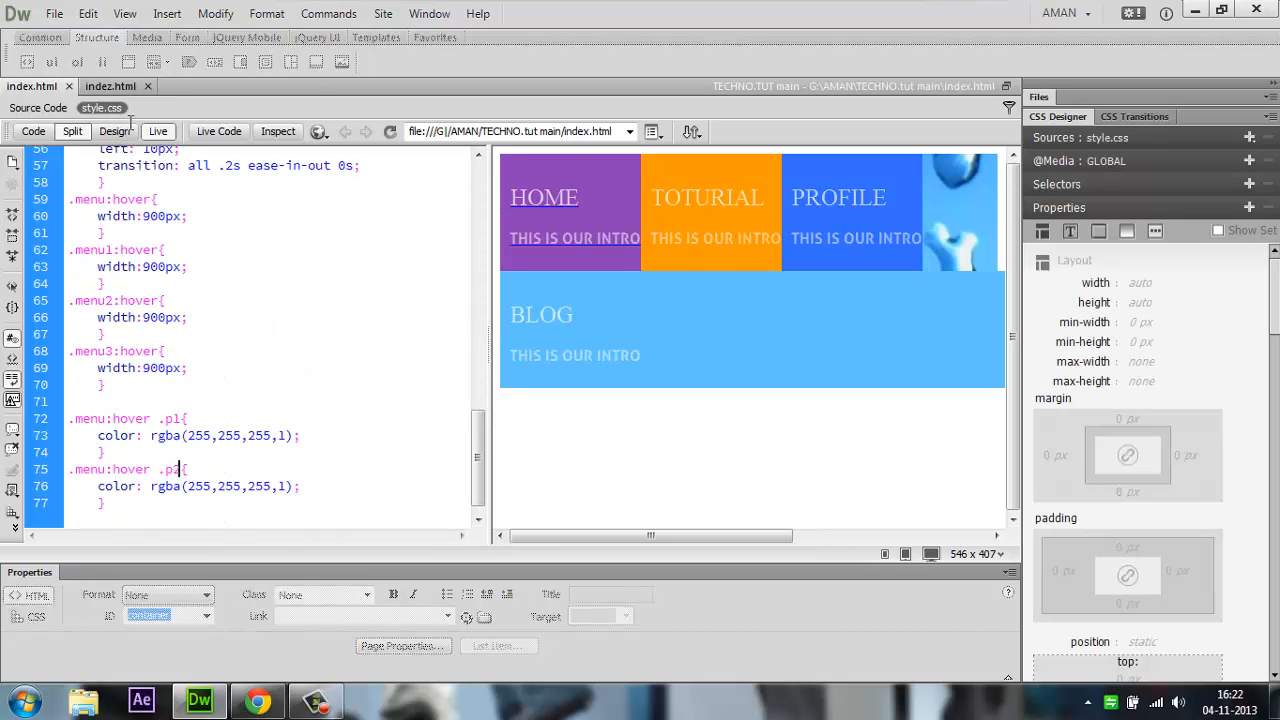
scroll("up", 3)
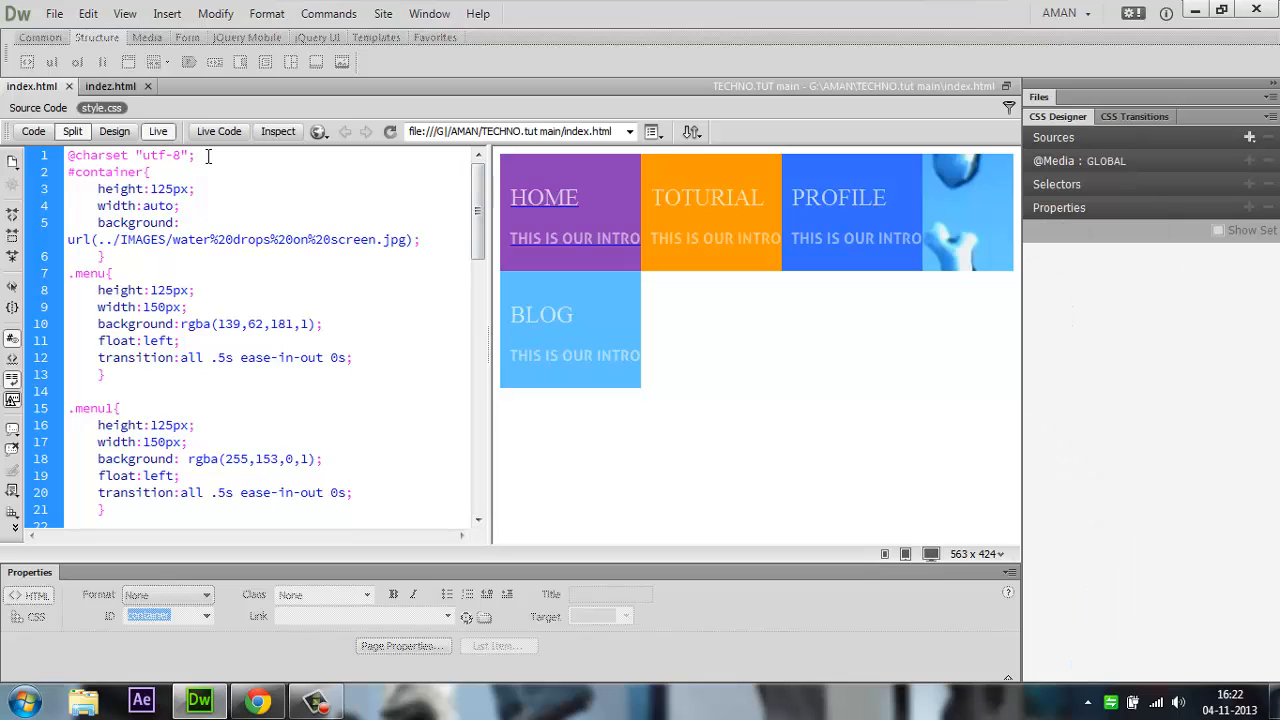
key("Return")
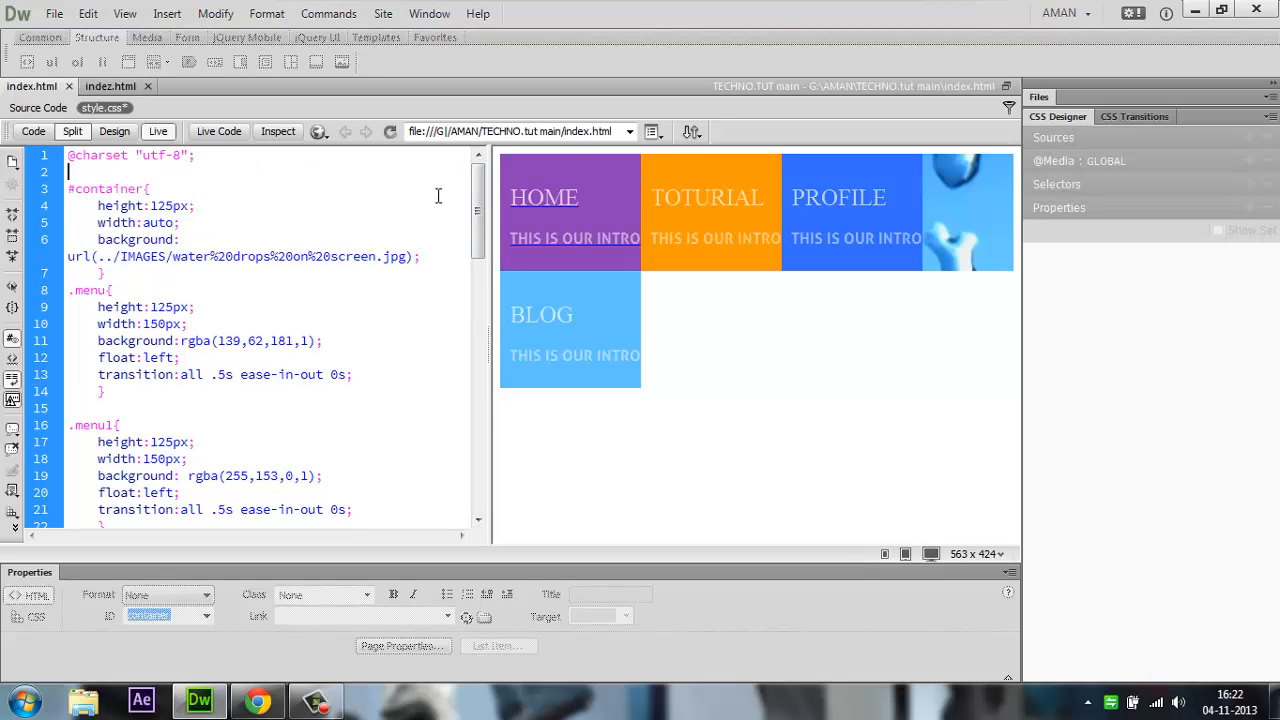
type("a{")
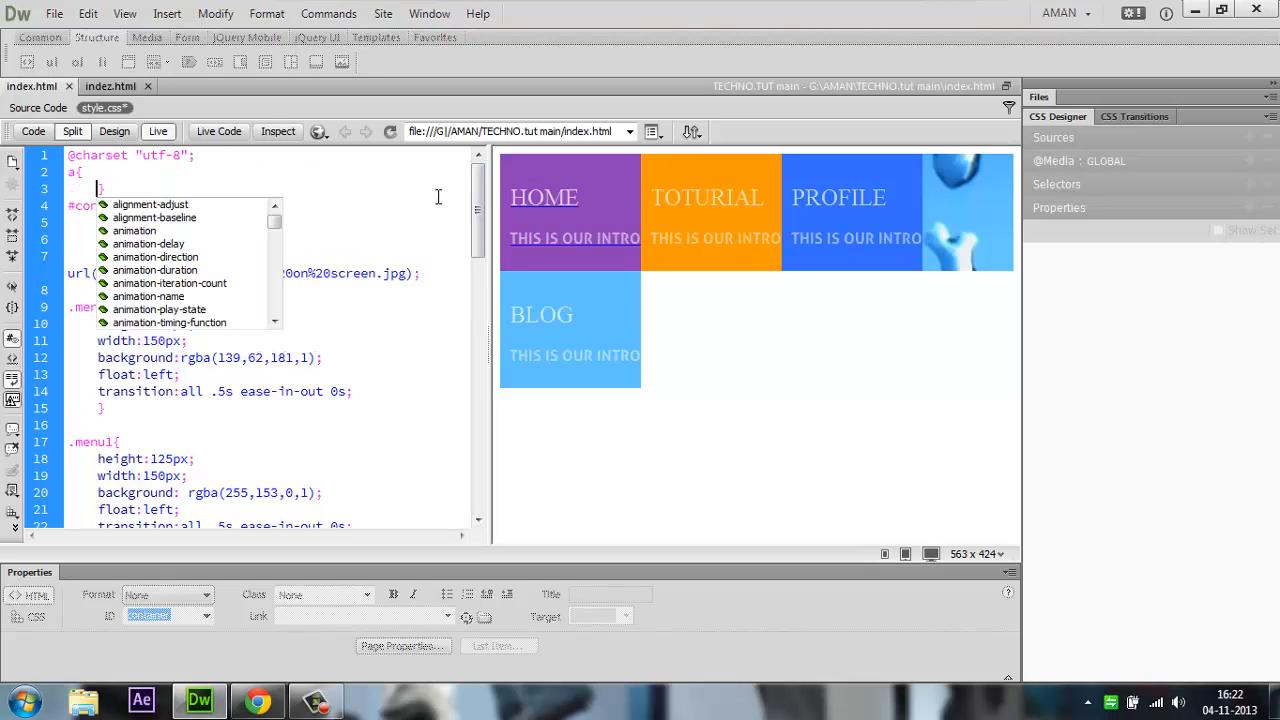
type("tse")
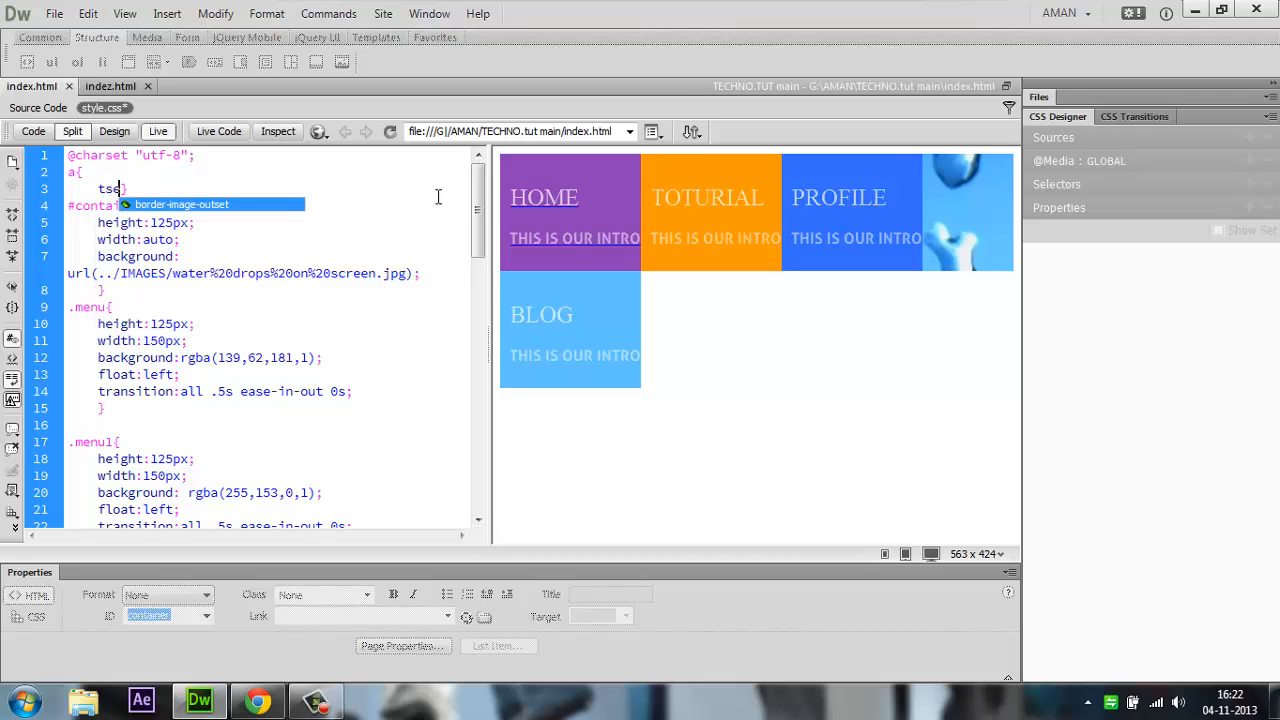
type("text-decoration:")
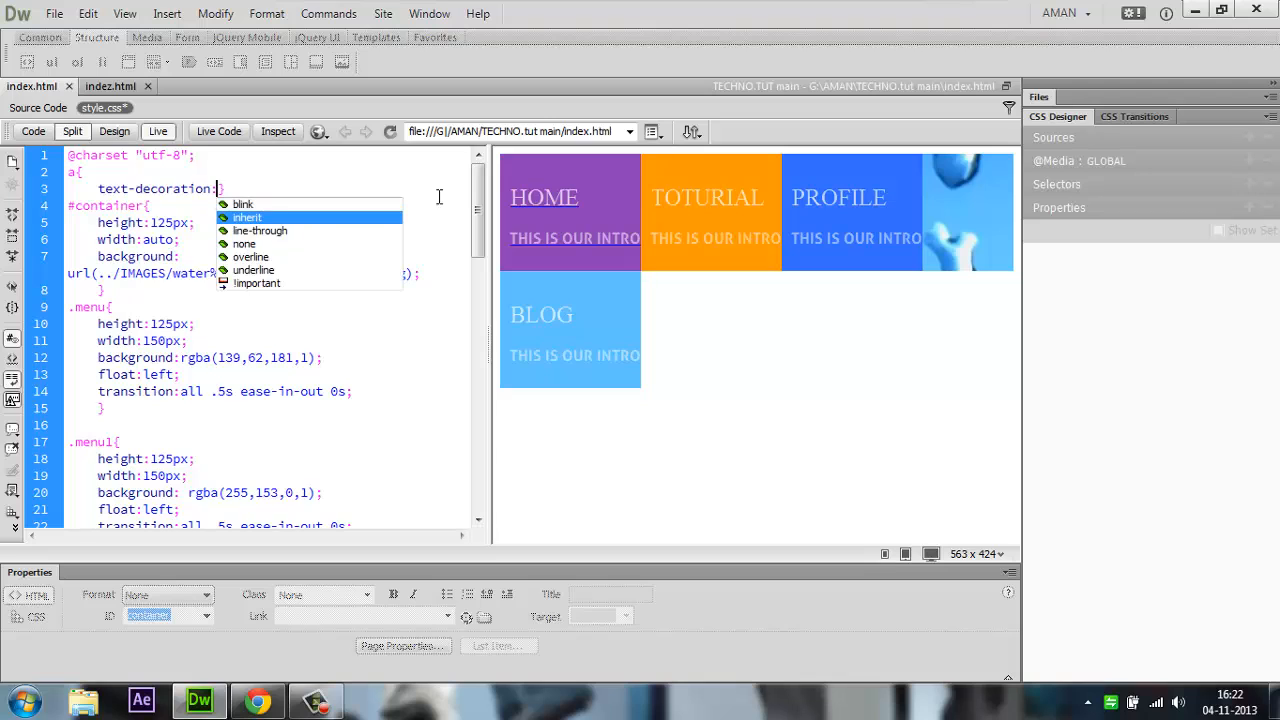
left_click(244, 244)
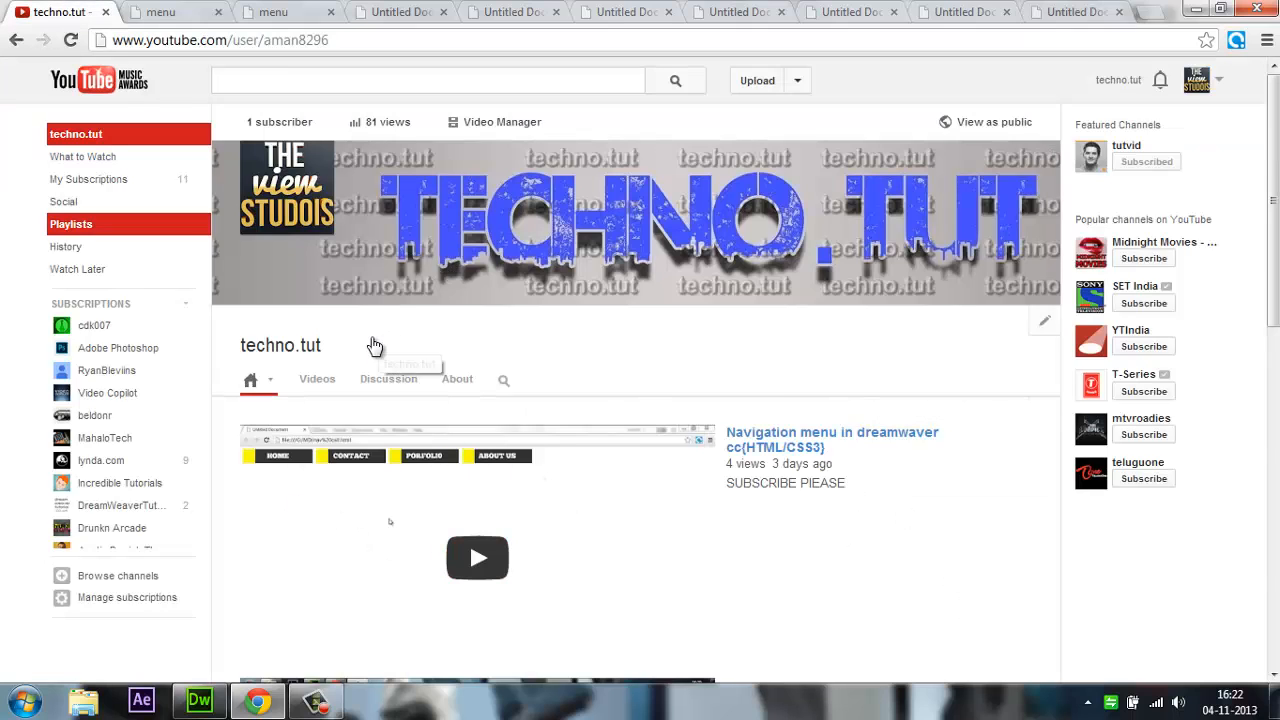
mouse_move(367, 356)
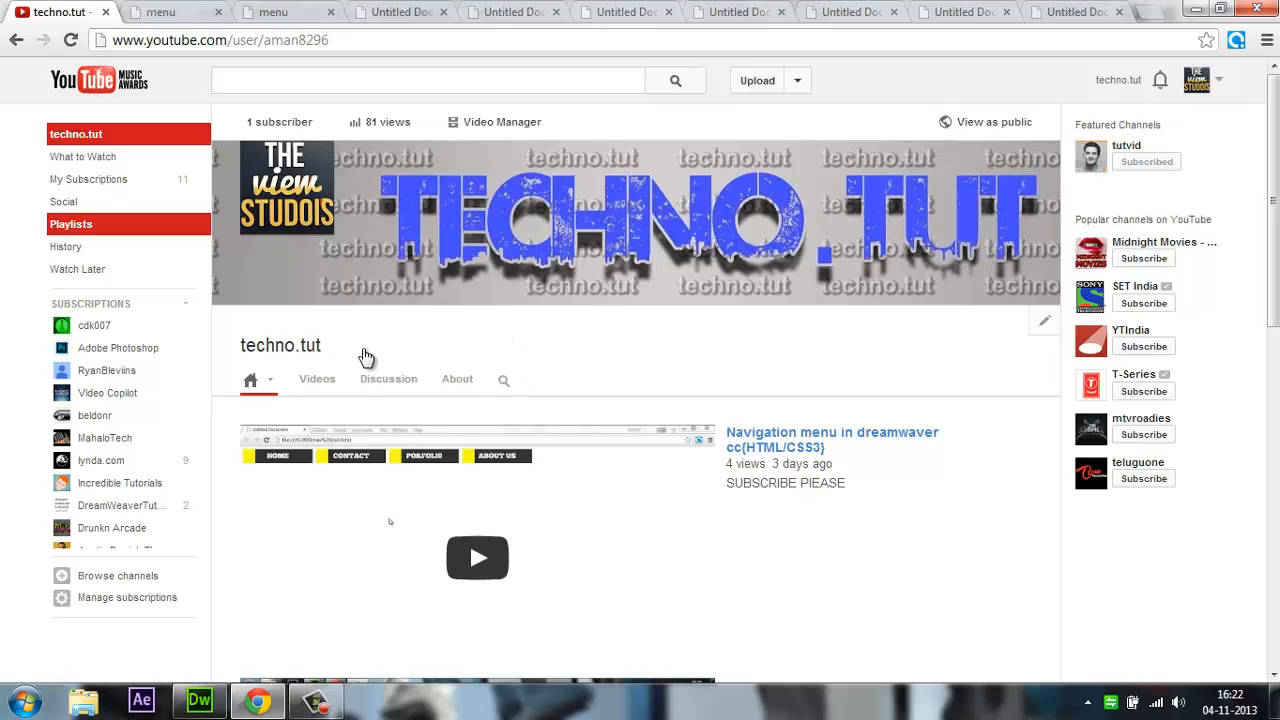
mouse_move(378, 355)
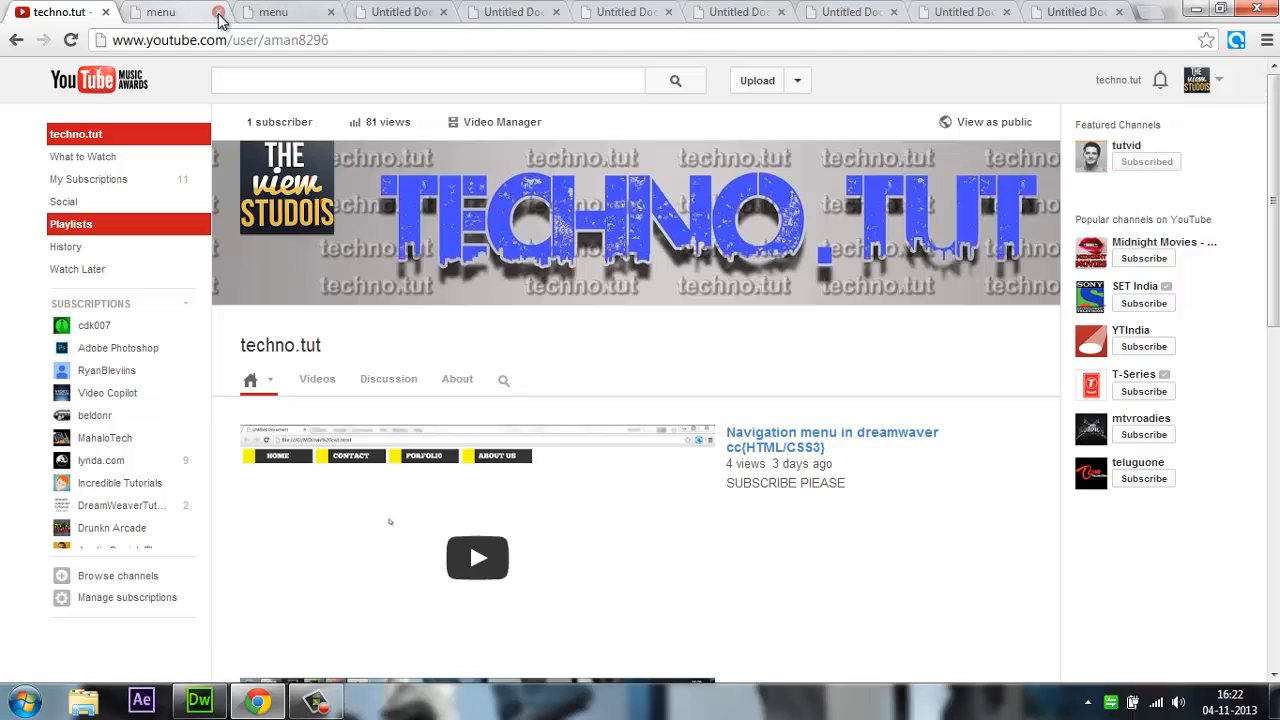
- Close the old menu and Untitled Document tabs, keeping YouTube and the nav bar page
left_click(218, 11)
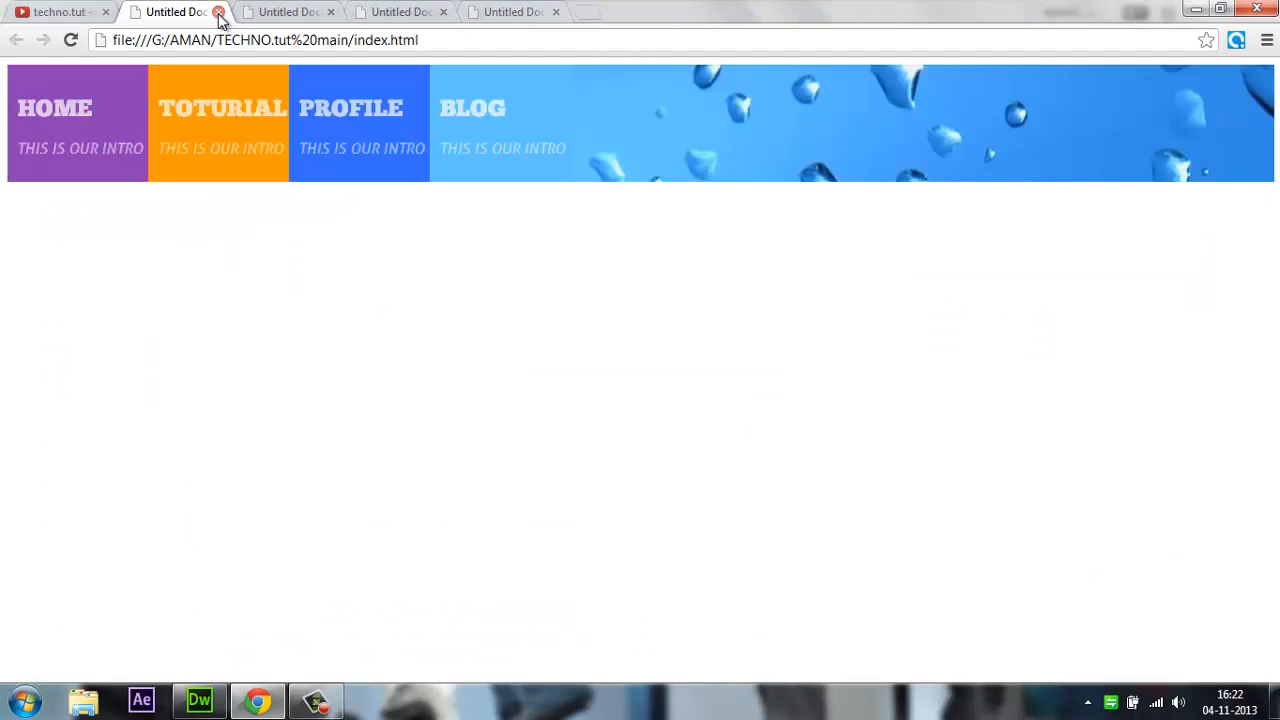
left_click(218, 11)
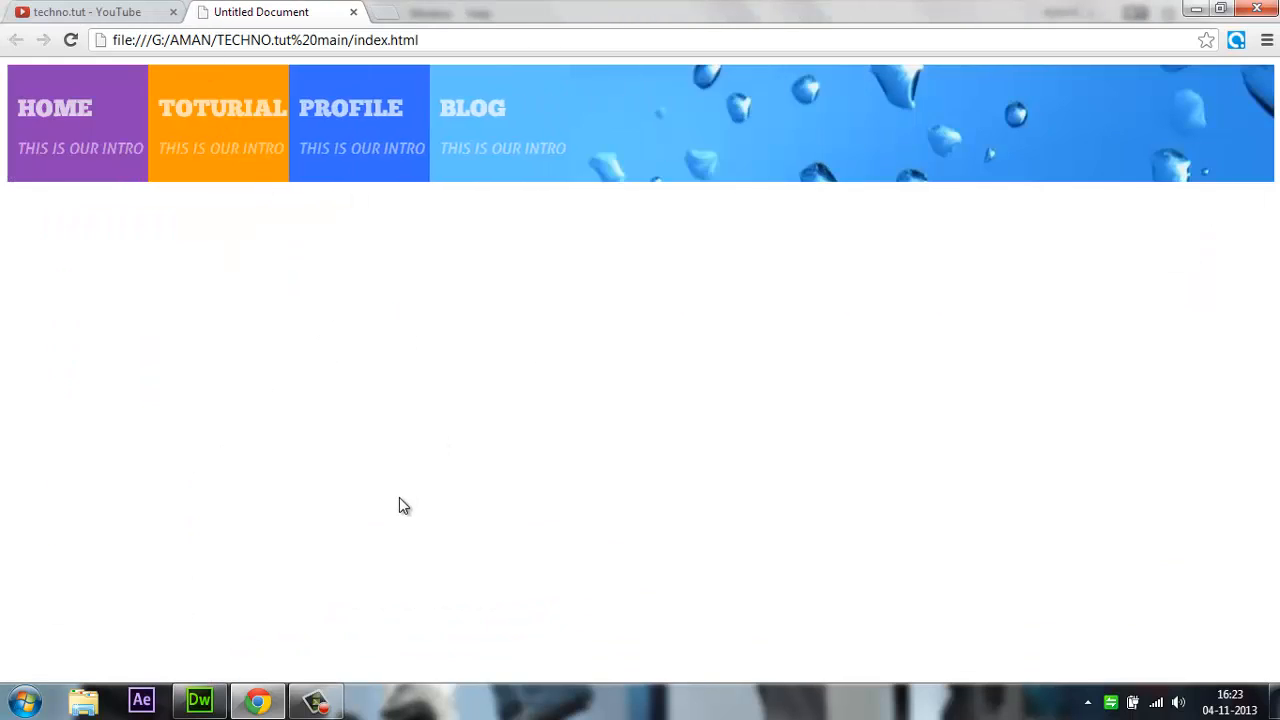
mouse_move(64, 175)
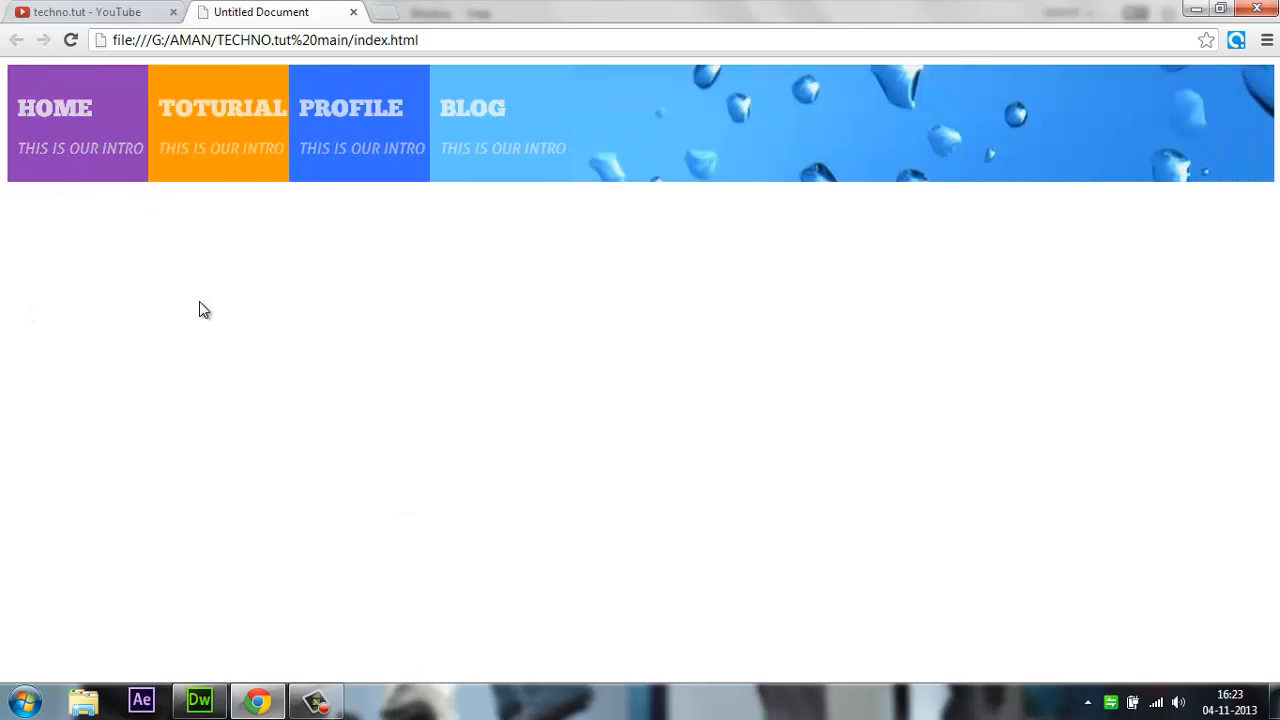
mouse_move(245, 330)
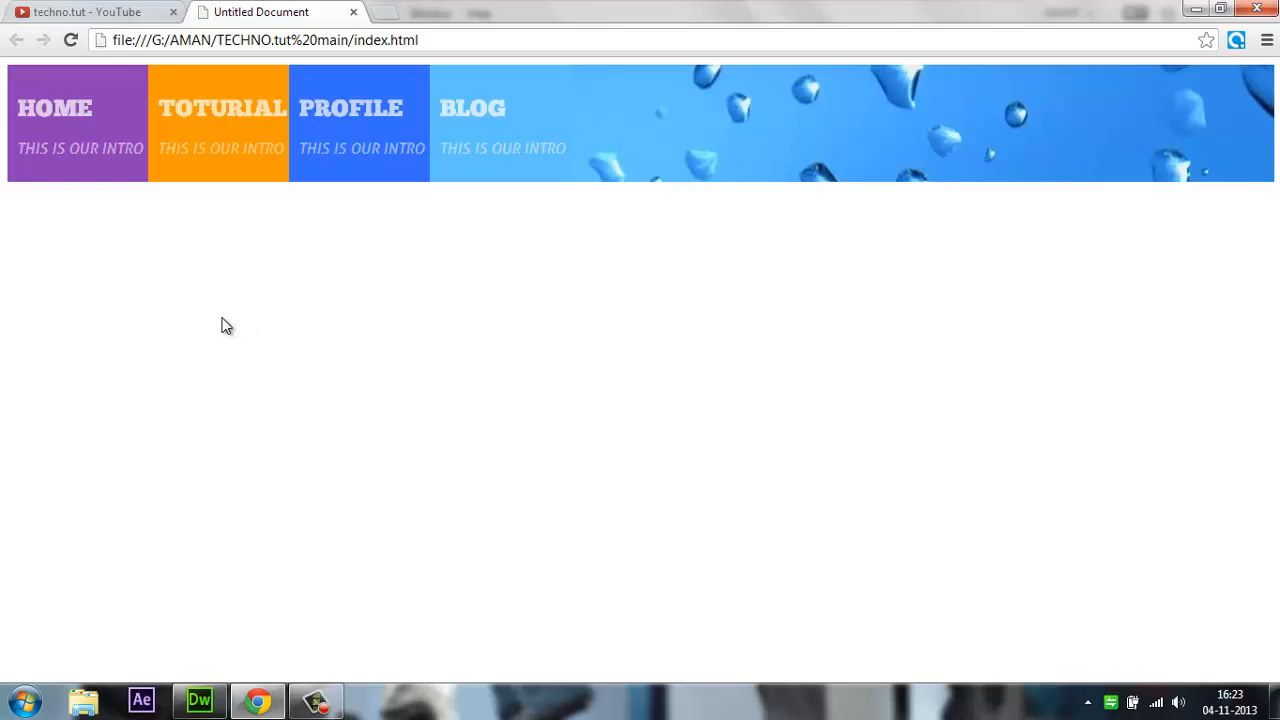
mouse_move(265, 453)
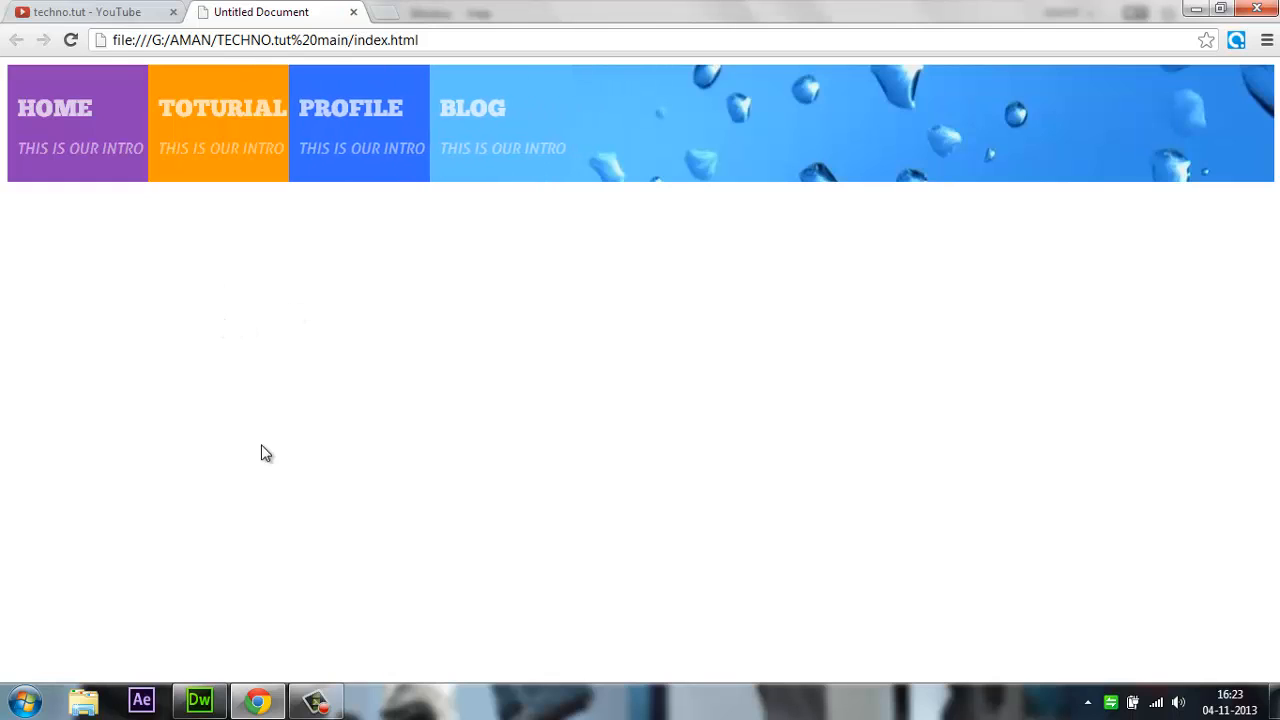